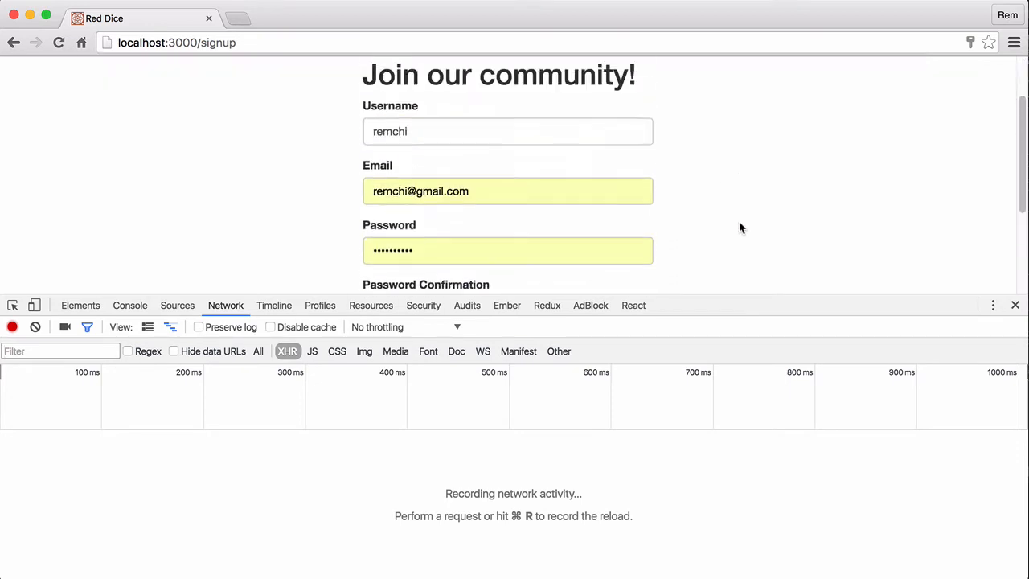
Step: Submit the signup form and inspect the failed users request's 'username already exists' error
{"action": "scroll", "scroll_direction": "down", "scroll_amount": 3}
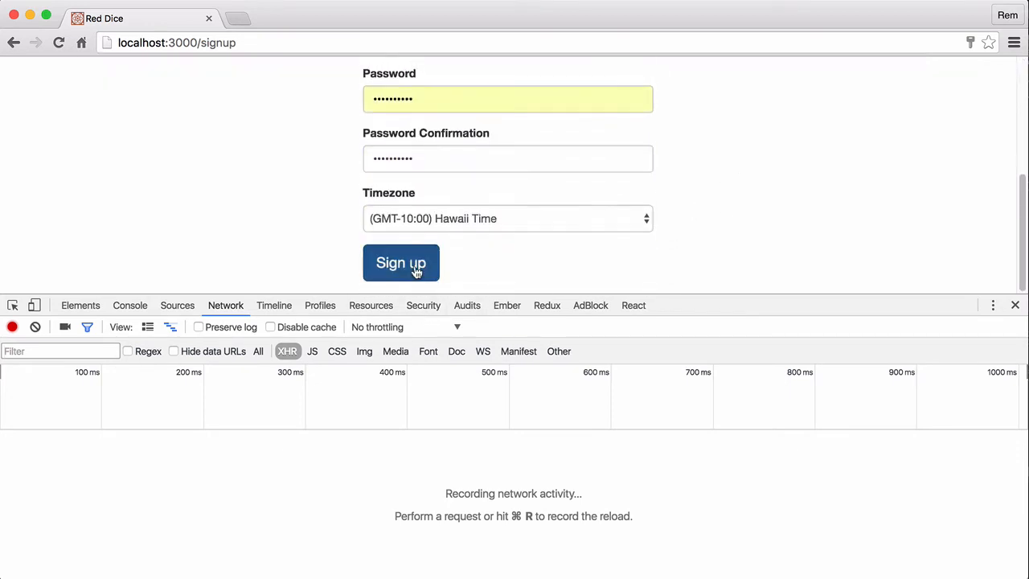
{"action": "left_click", "coordinate": [400, 263]}
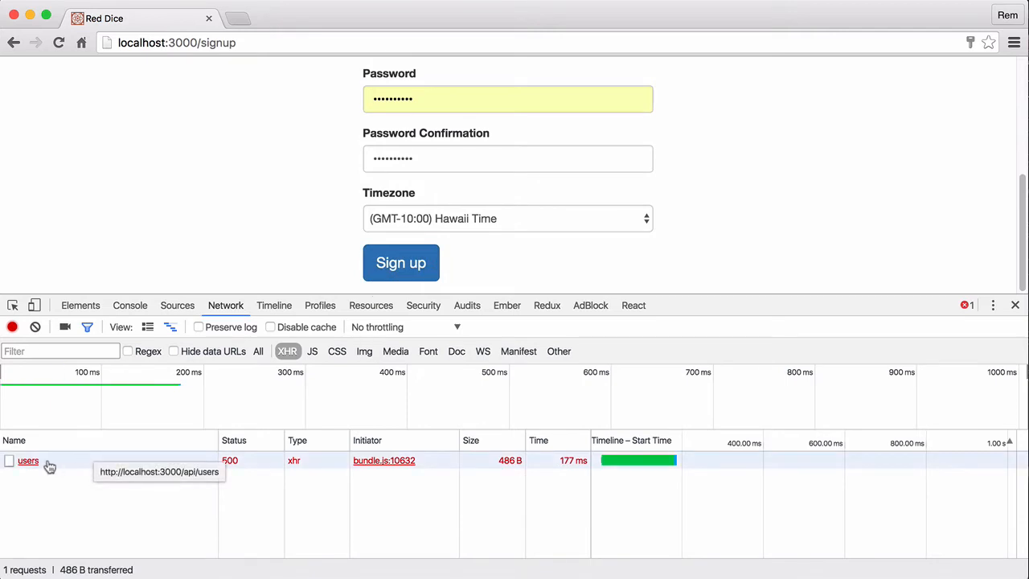
{"action": "left_click", "coordinate": [28, 460]}
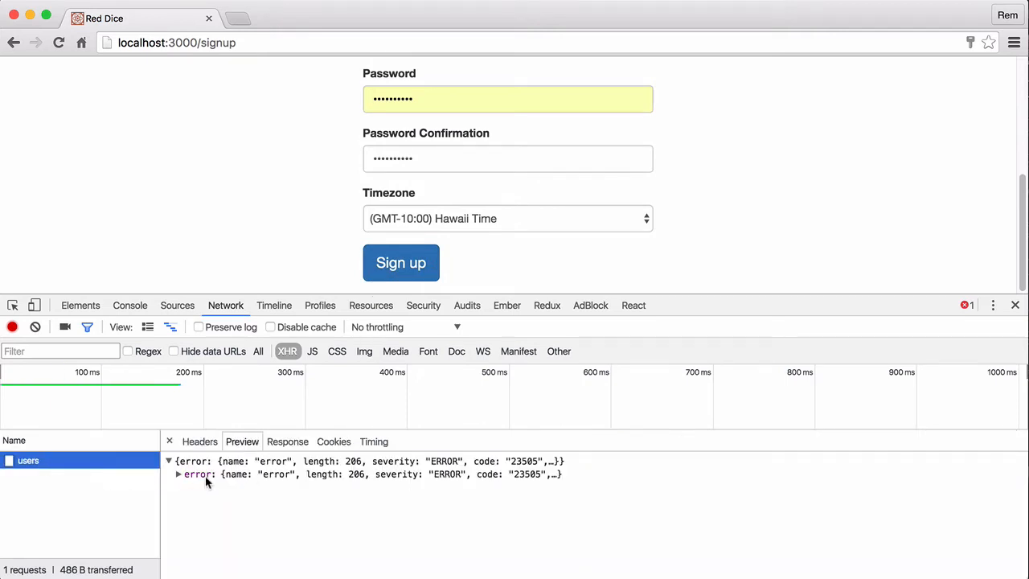
{"action": "left_click", "coordinate": [177, 473]}
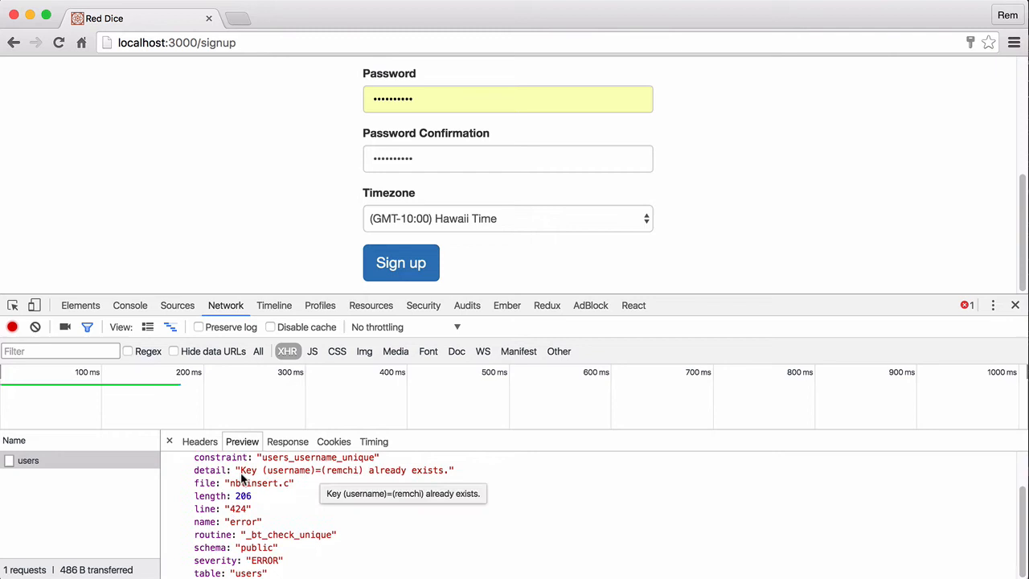
{"action": "mouse_move", "coordinate": [505, 495]}
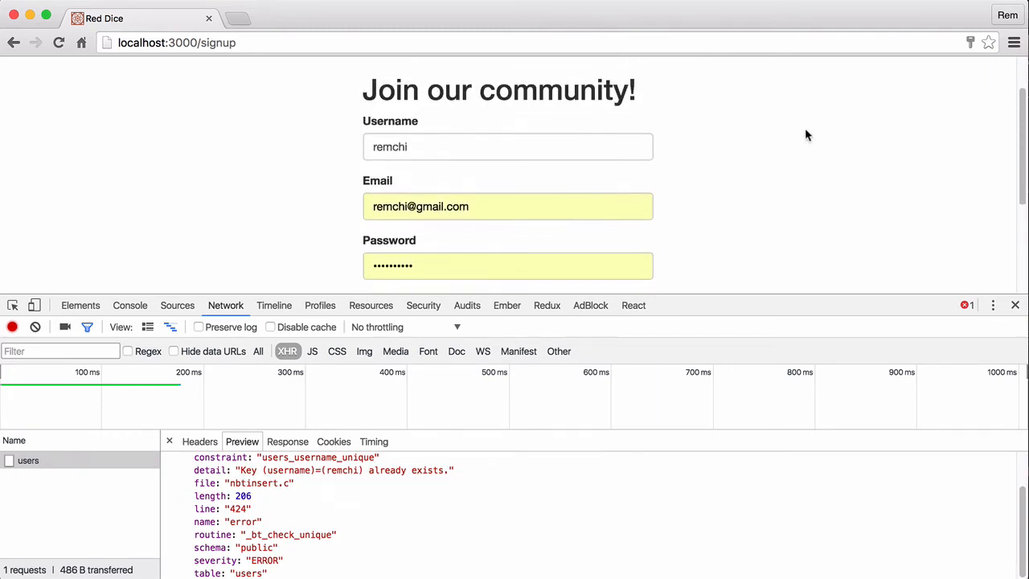
{"action": "scroll", "scroll_direction": "down", "scroll_amount": 3}
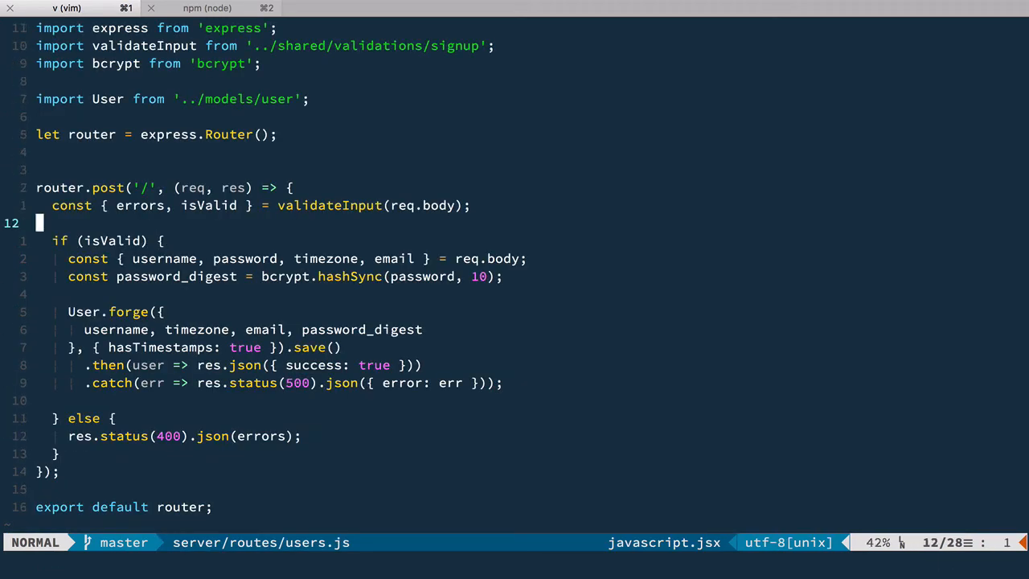
Step: Rename the imported validateInput in server/routes/users.js to commonValidations
{"action": "key", "text": "V"}
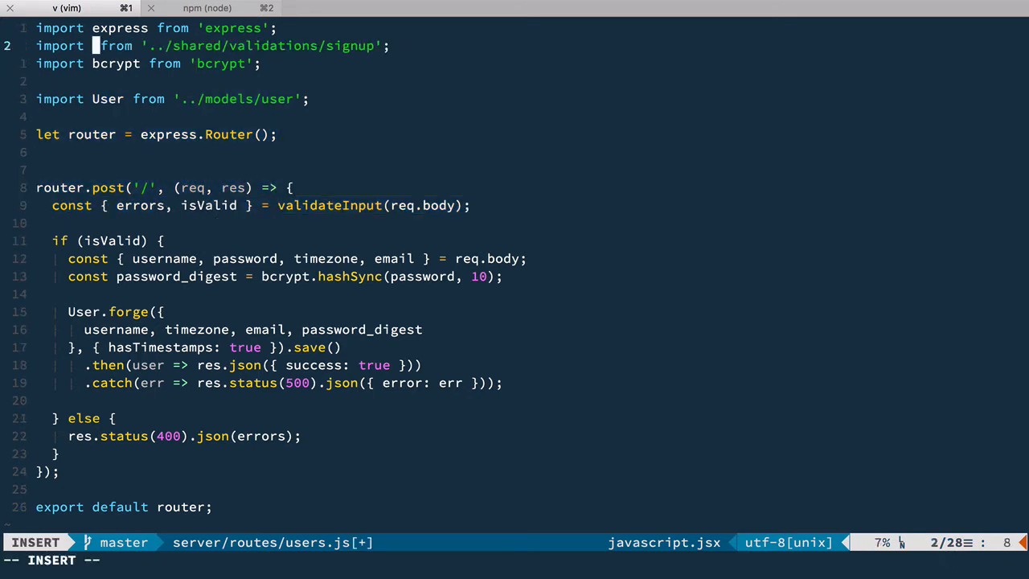
{"action": "type", "text": "commonValidations"}
{"action": "type", "text": "function"}
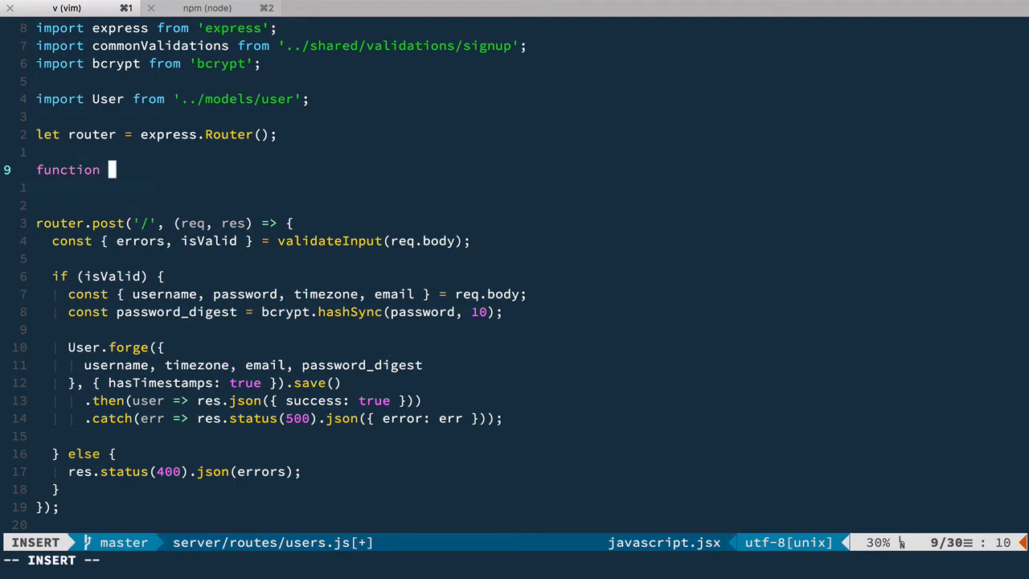
Step: Define validateInput(data, otherValidations) taking errors from otherValidations(data) and returning a Promise
{"action": "type", "text": "validateInput(data)"}
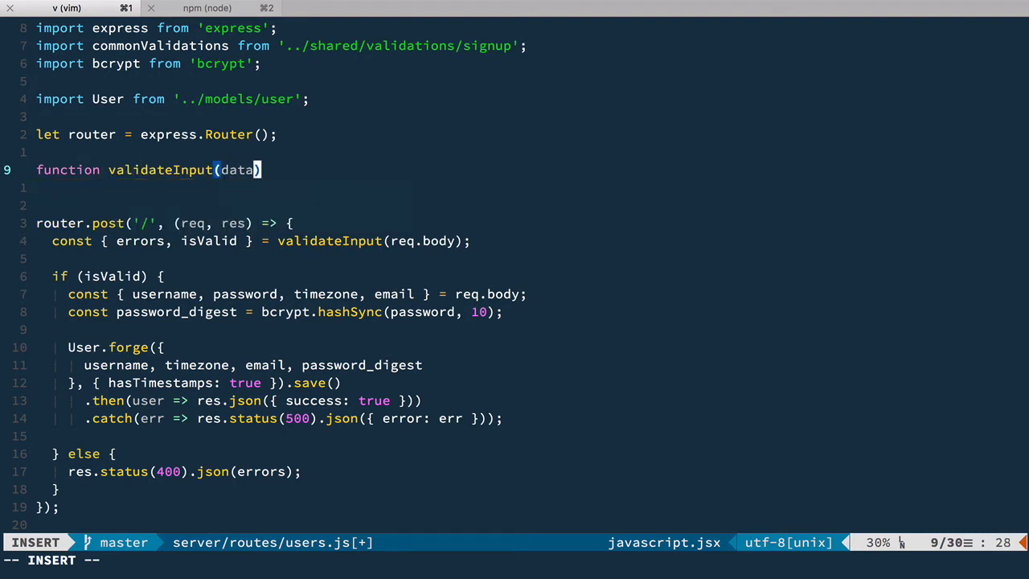
{"action": "type", "text": ", othe"}
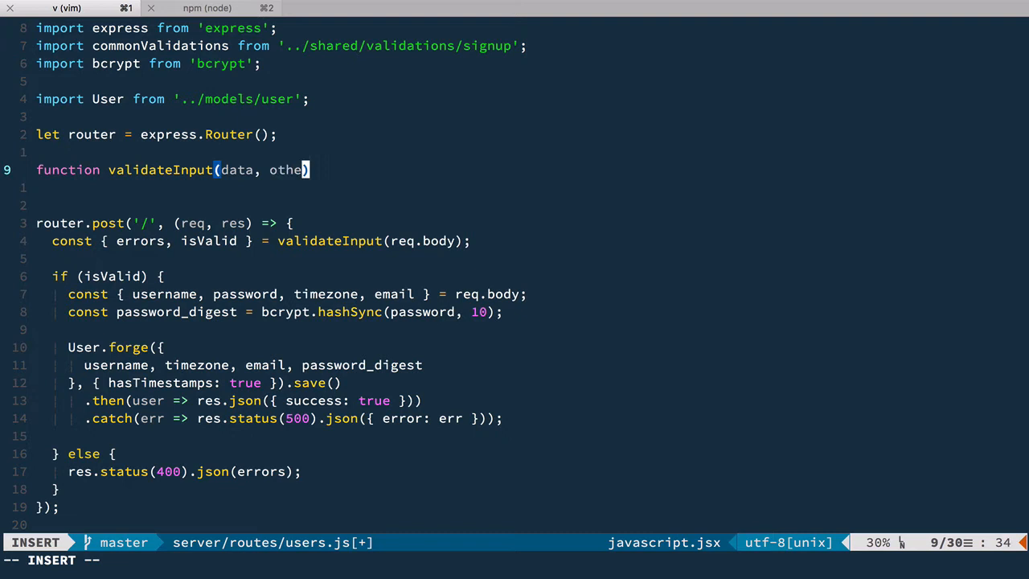
{"action": "type", "text": "rValidations)"}
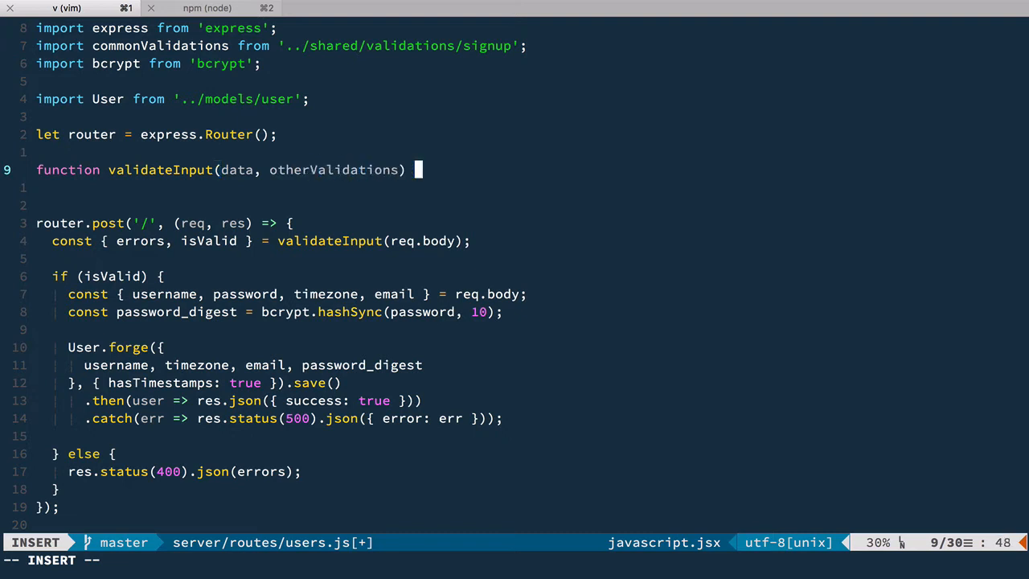
{"action": "key", "text": "Return"}
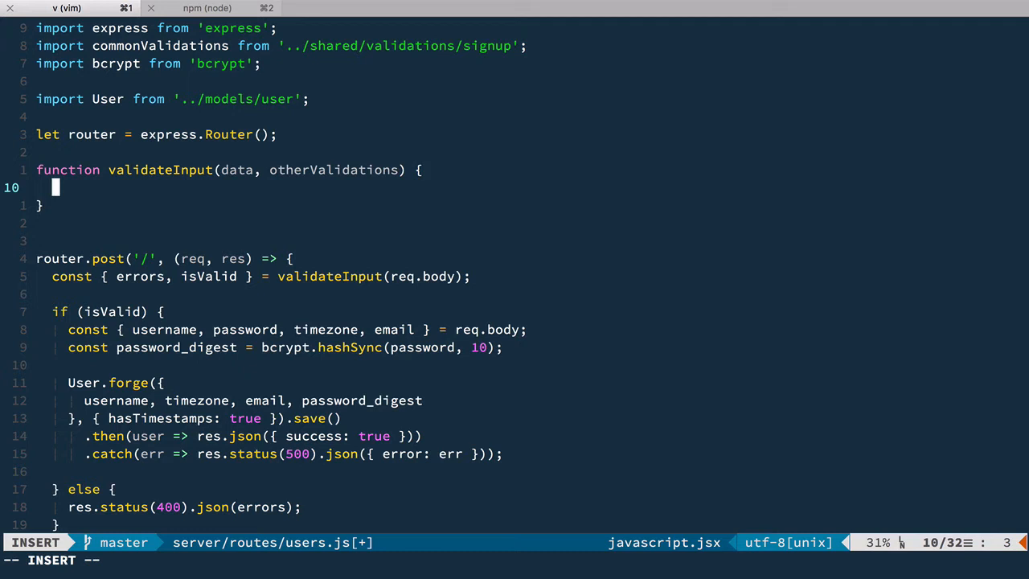
{"action": "type", "text": "let"}
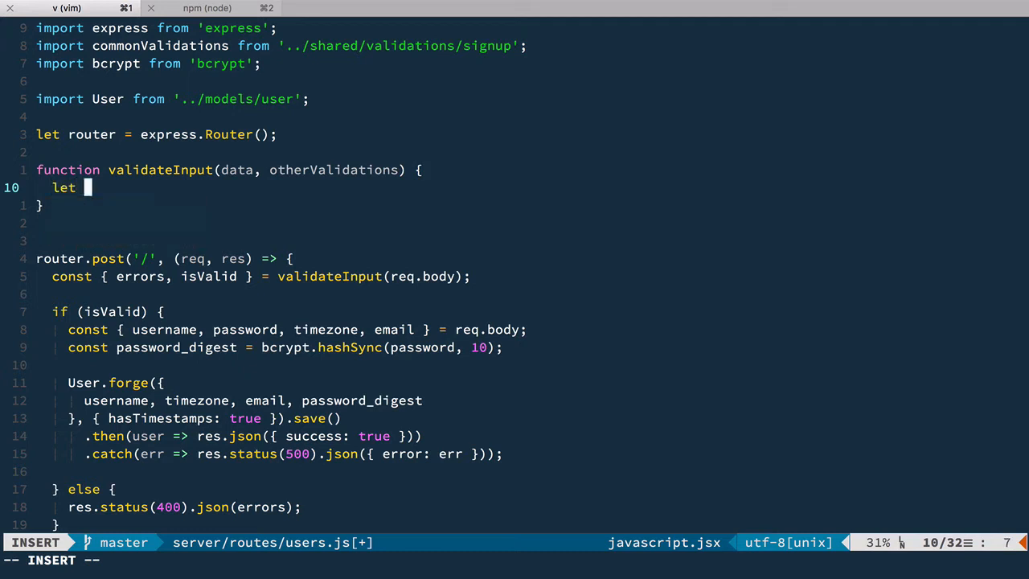
{"action": "type", "text": "{ errors } = otherValidations(data);"}
{"action": "type", "text": "return Promise;"}
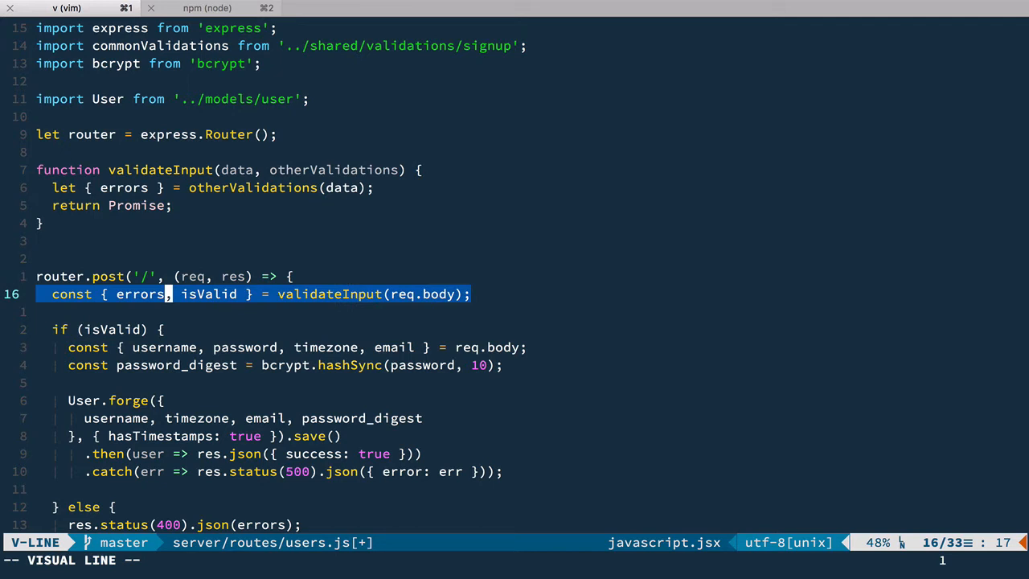
Step: Call validateInput(req.body, commonValidations).then(({ errors, isValid }) => ...) in the signup route
{"action": "key", "text": "Escape"}
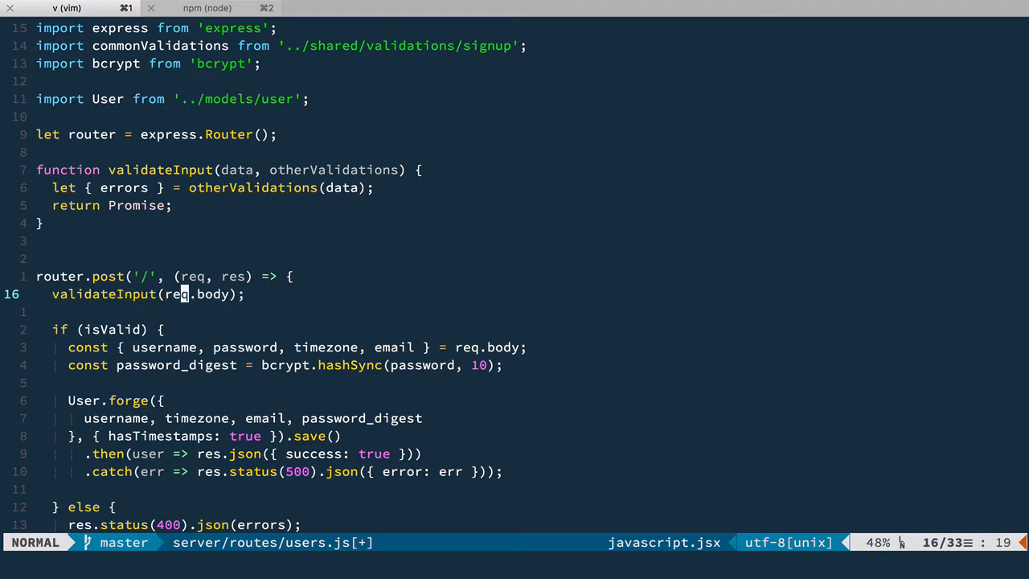
{"action": "type", "text": ","}
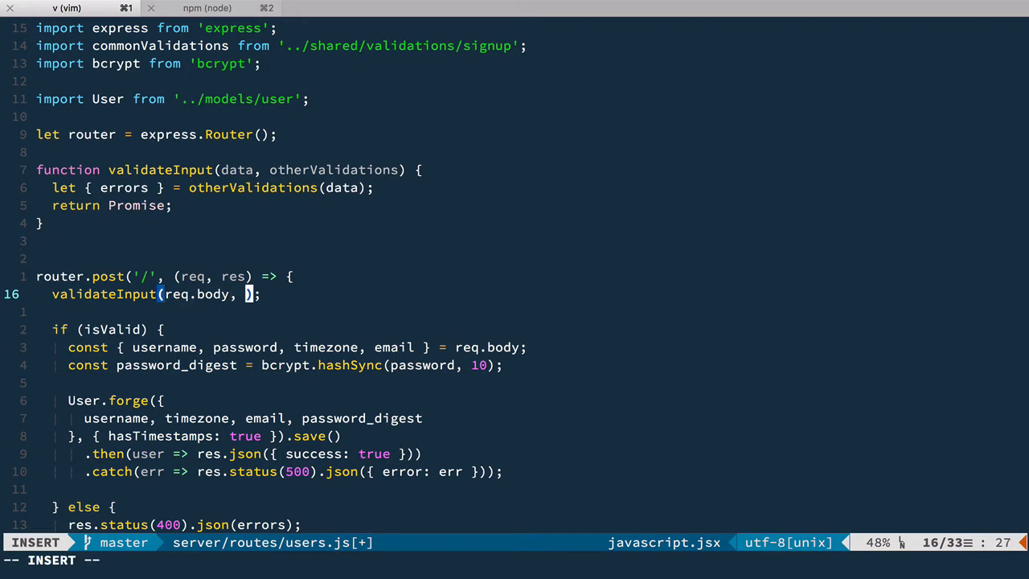
{"action": "type", "text": "commonValidations"}
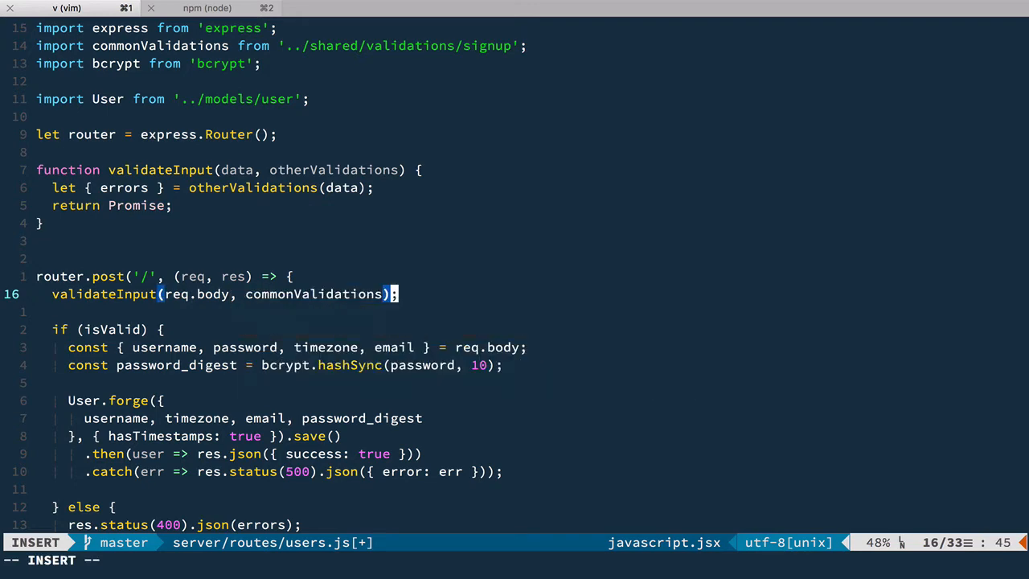
{"action": "type", "text": ".then()"}
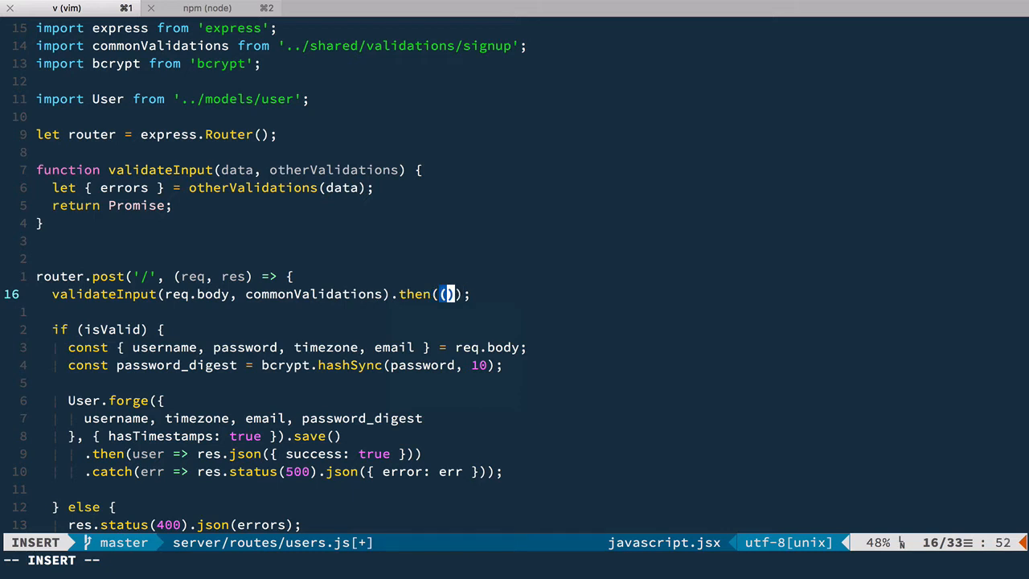
{"action": "type", "text": "{ errors, isValid"}
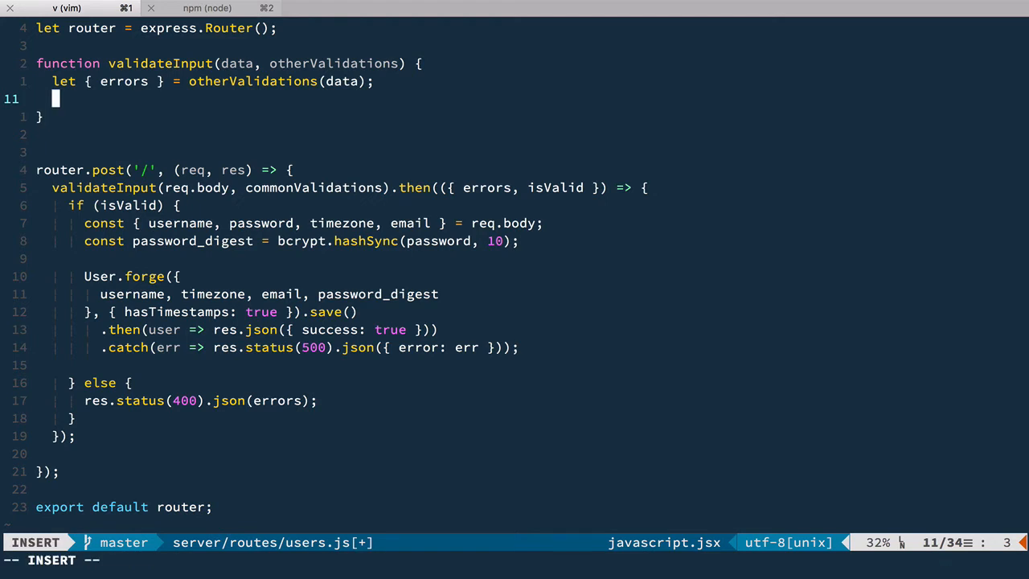
Step: Add User.where email and username lookups setting 'There is user with such…' errors
{"action": "type", "text": "User"}
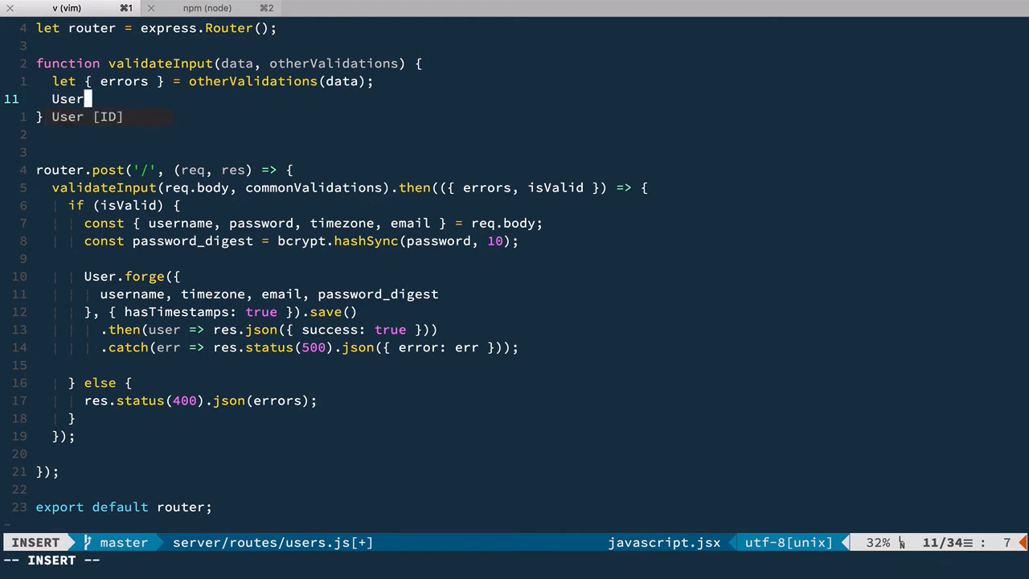
{"action": "type", "text": ".where({ email"}
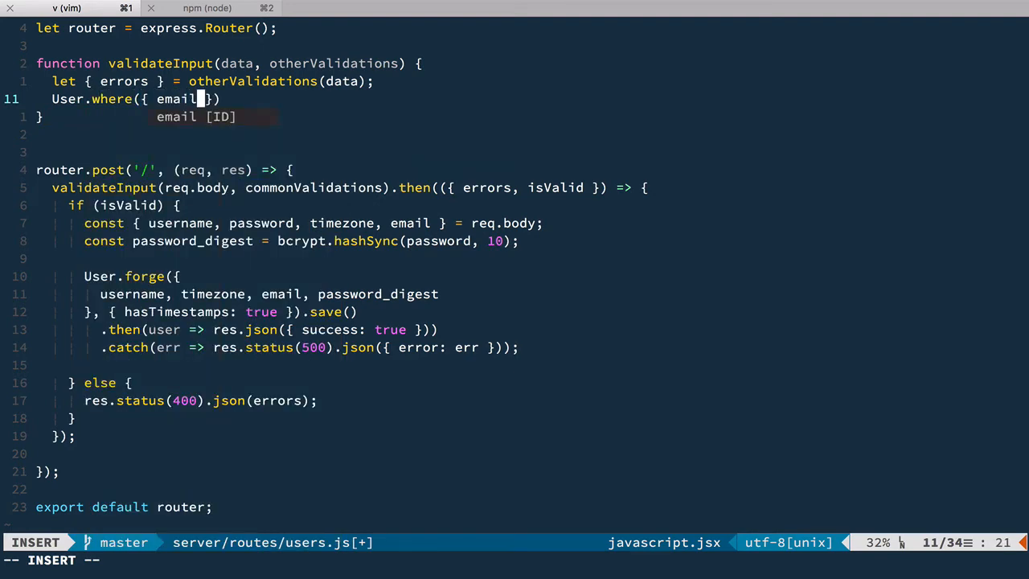
{"action": "type", "text": ": data.email"}
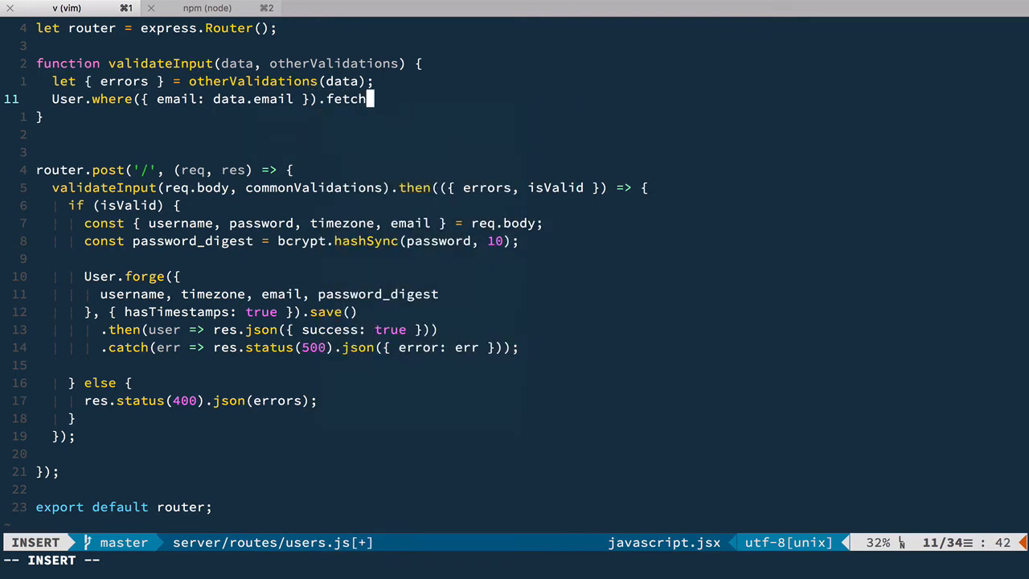
{"action": "type", "text": "().then()"}
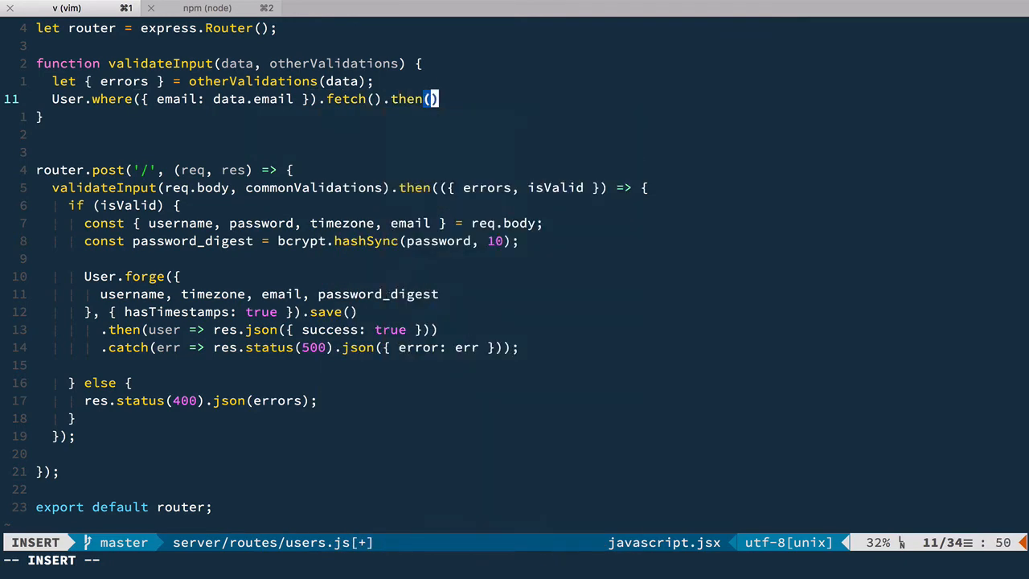
{"action": "type", "text": "user => {"}
{"action": "type", "text": "if (user) {  "}
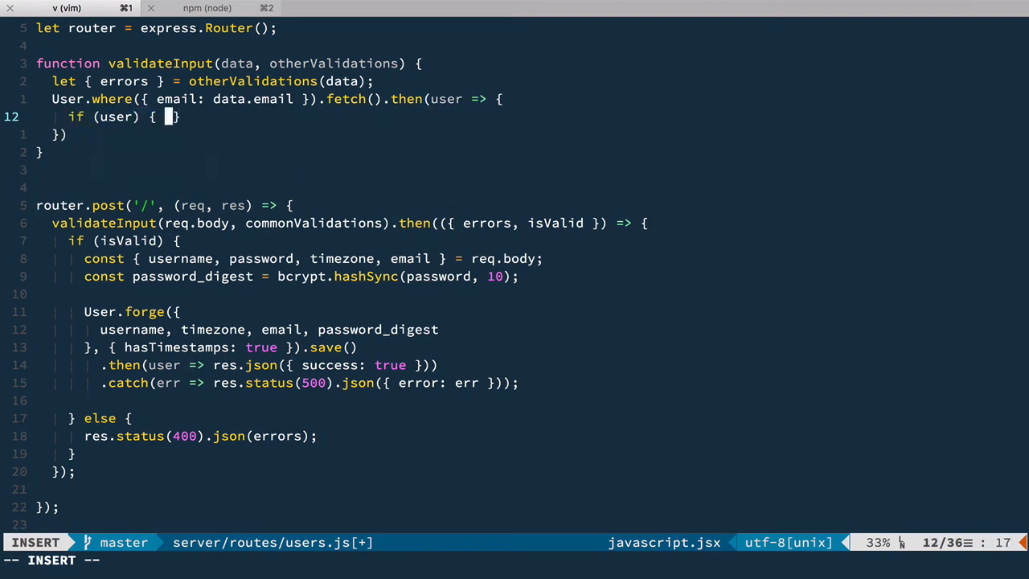
{"action": "type", "text": "errors"}
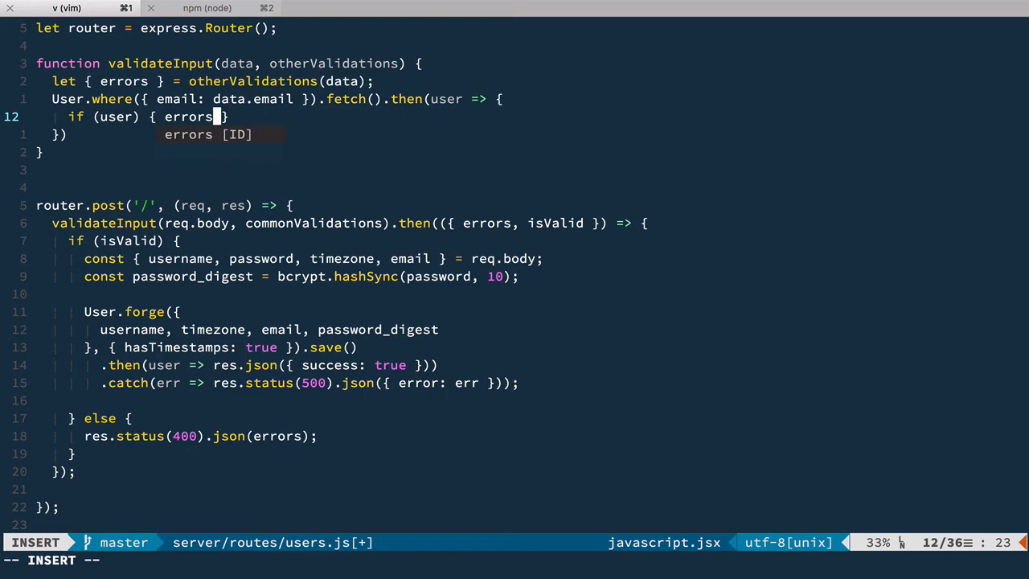
{"action": "type", "text": ".email ="}
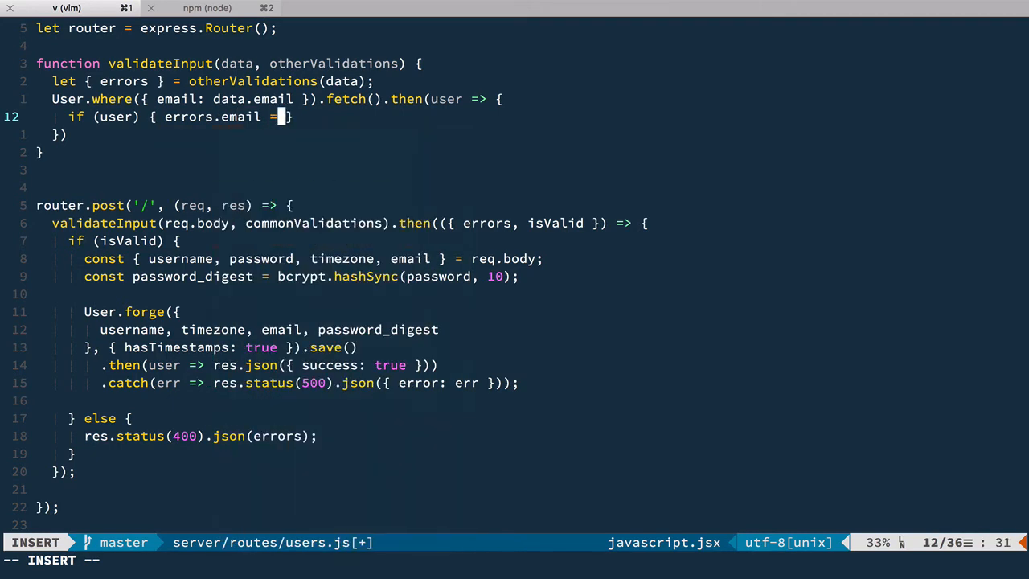
{"action": "type", "text": "'There i'"}
{"action": "type", "text": "Pr"}
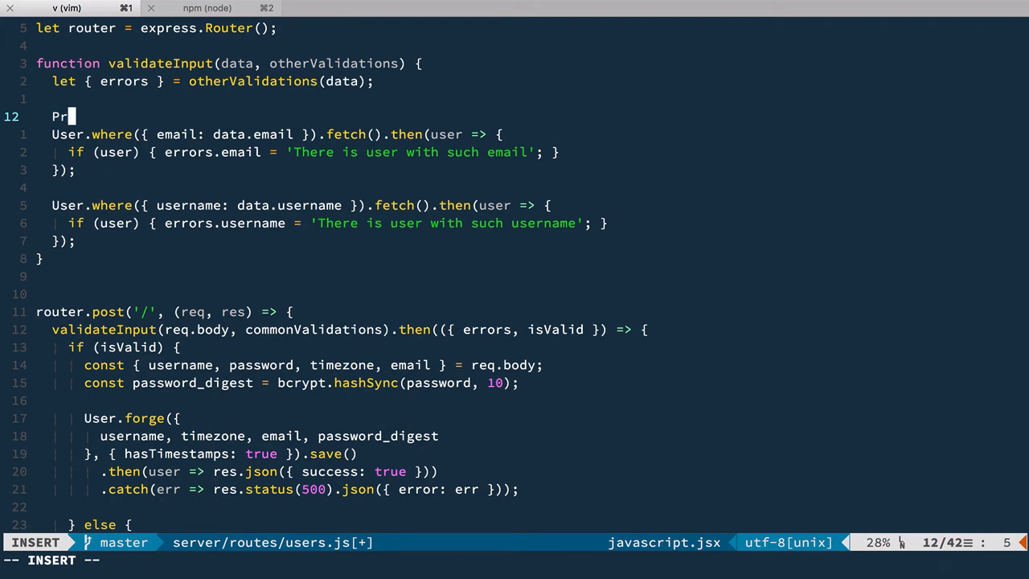
Step: Make validateInput return a Promise.all of the lookups, resolving errors and isValid via isEmpty
{"action": "type", "text": "eturn Promise.all("}
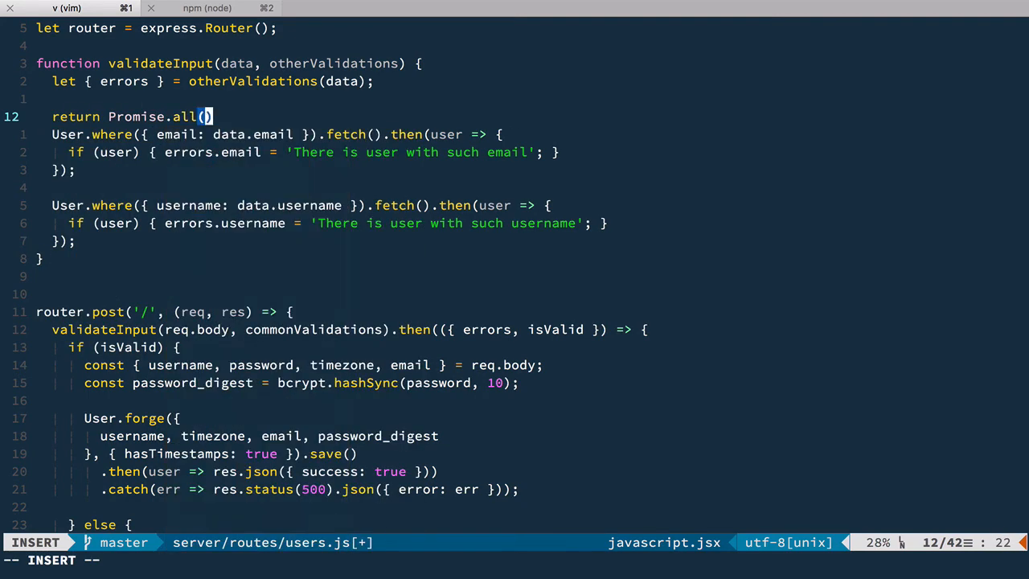
{"action": "type", "text": "["}
{"action": "type", "text": "])"}
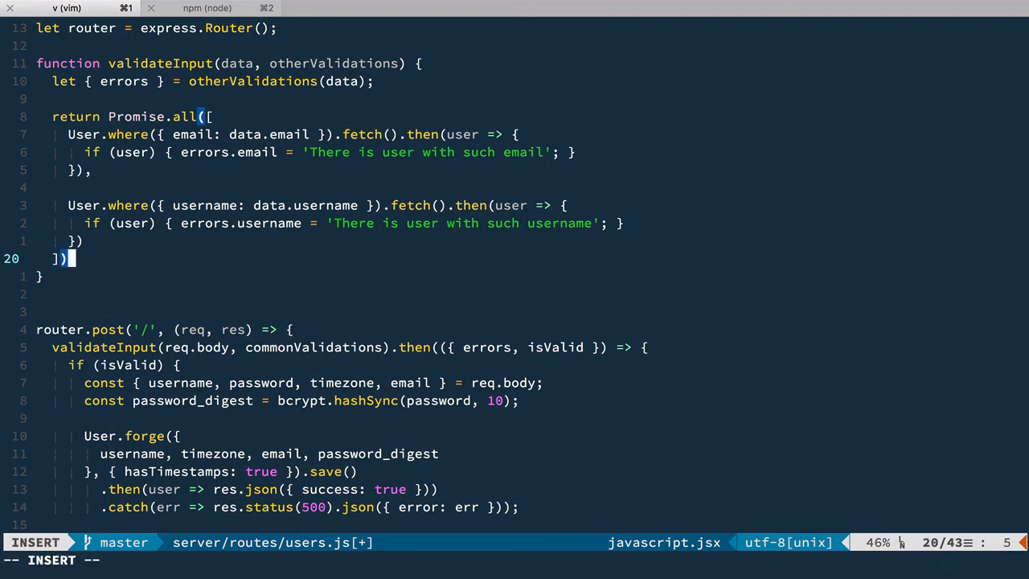
{"action": "type", "text": ".then(() => {"}
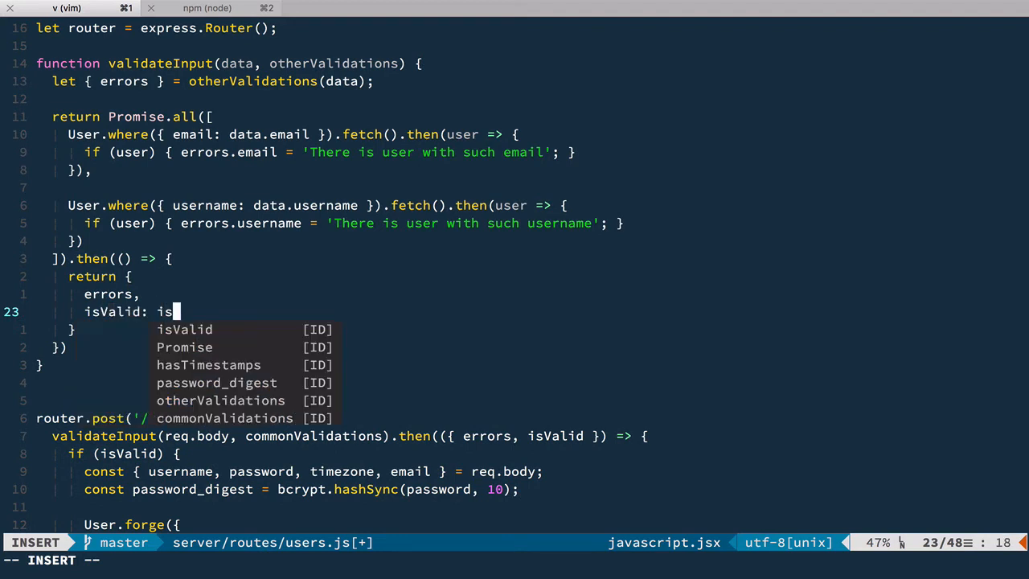
{"action": "type", "text": "Empty()"}
{"action": "type", "text": "import Promis from '';"}
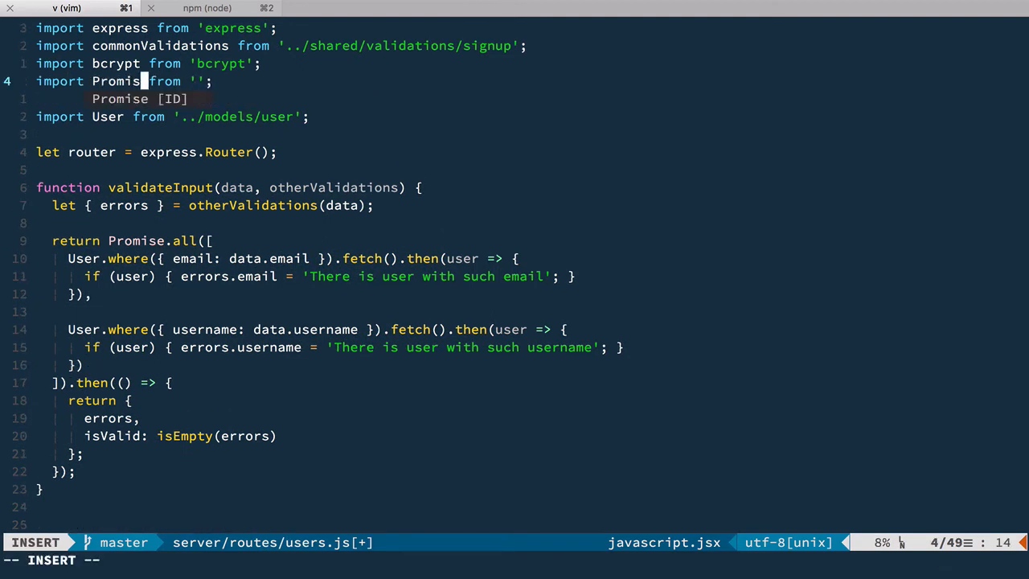
Step: Import Promise from 'bluebird' and isEmpty from 'lodash/isEmpty'
{"action": "type", "text": "blue"}
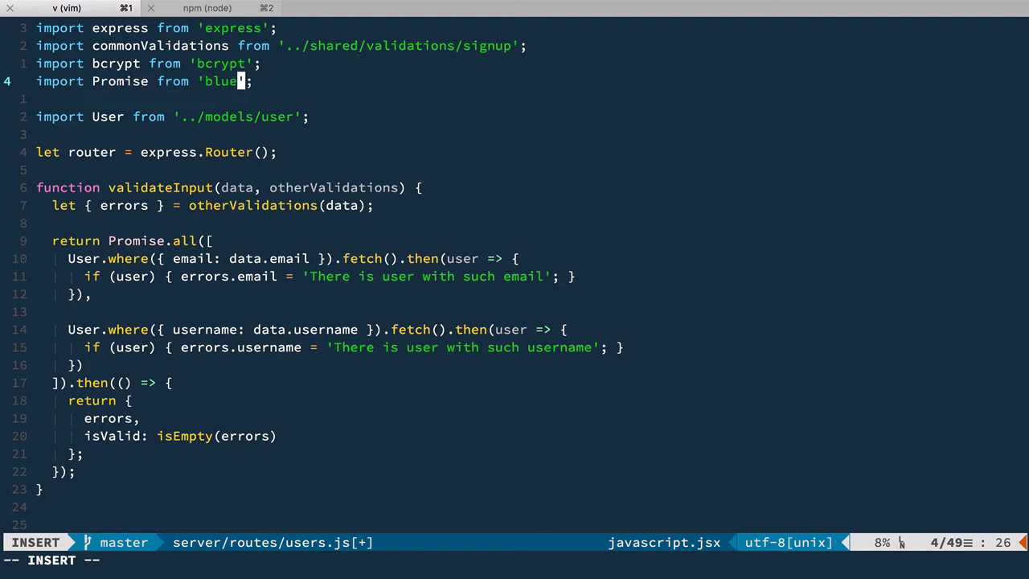
{"action": "type", "text": "bird"}
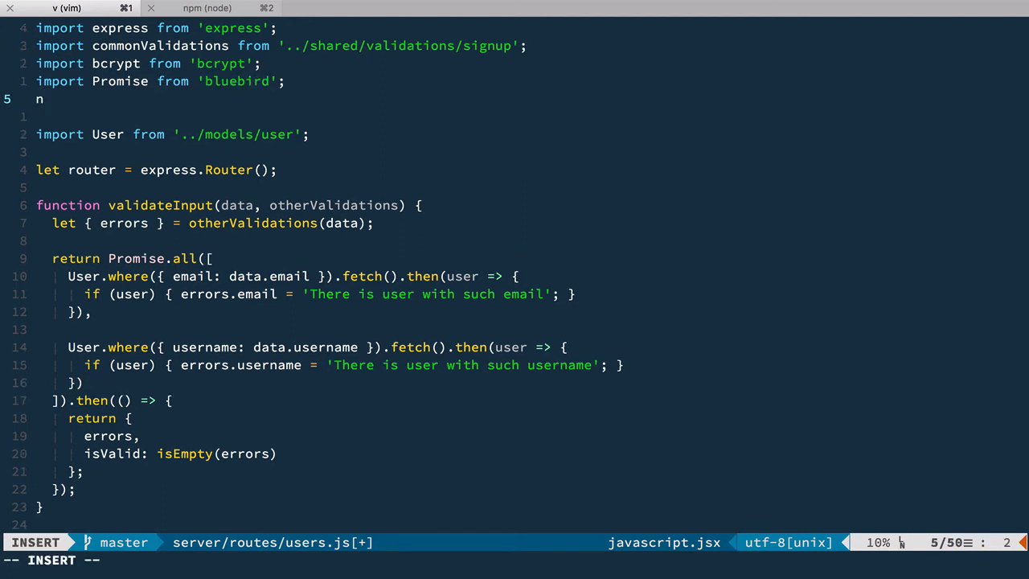
{"action": "type", "text": "import isEmpty from '';"}
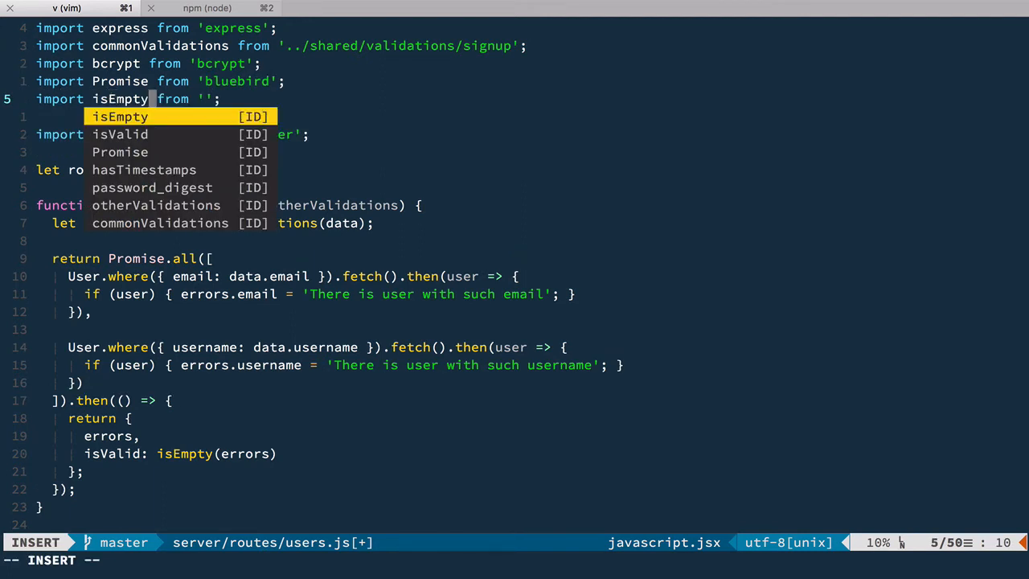
{"action": "type", "text": "lodash"}
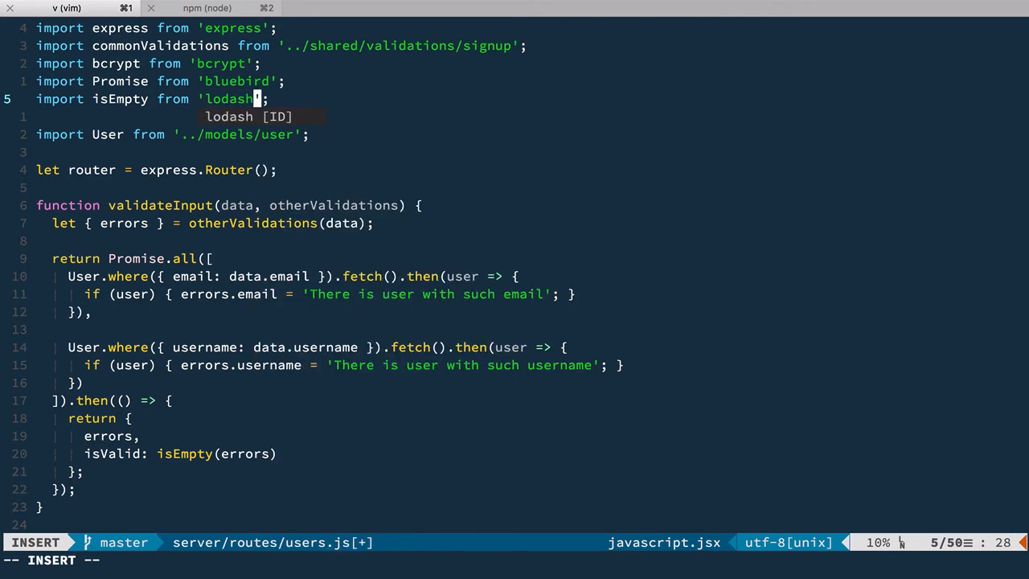
{"action": "type", "text": "/isEmpty"}
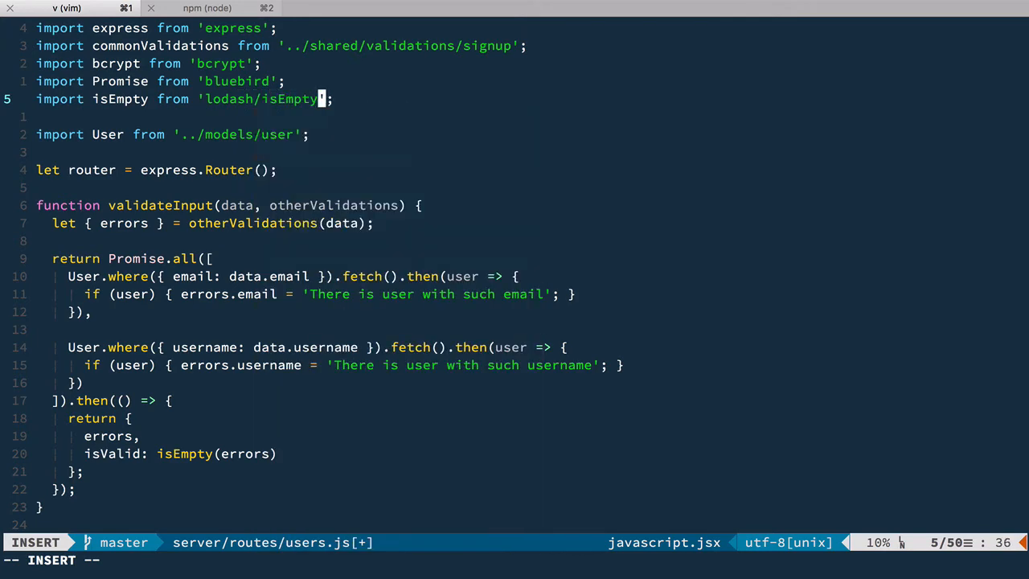
Step: Suspend vim to the shell and run npm install --save bluebird
{"action": "key", "text": "ctrl+z"}
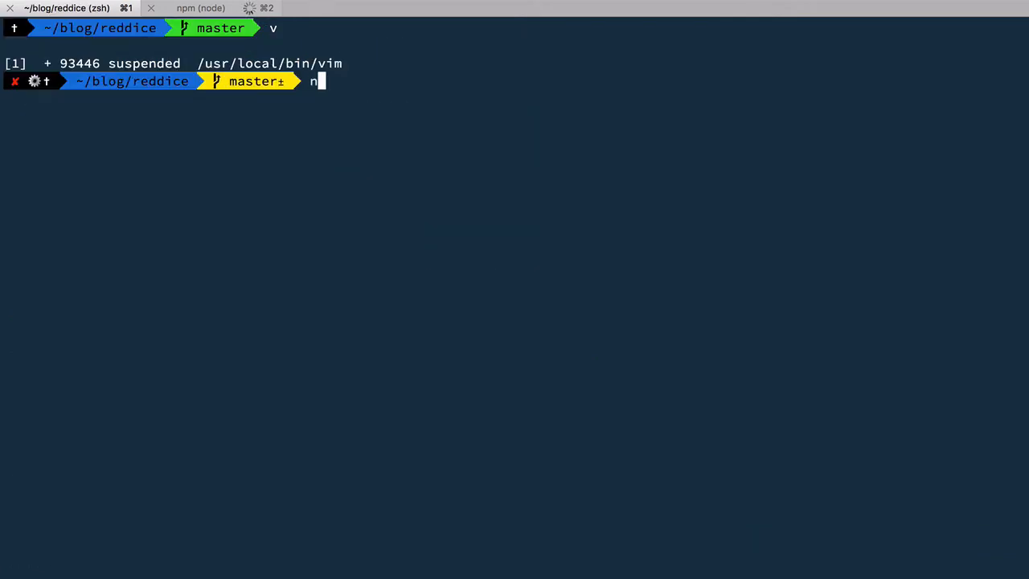
{"action": "type", "text": "pm install --"}
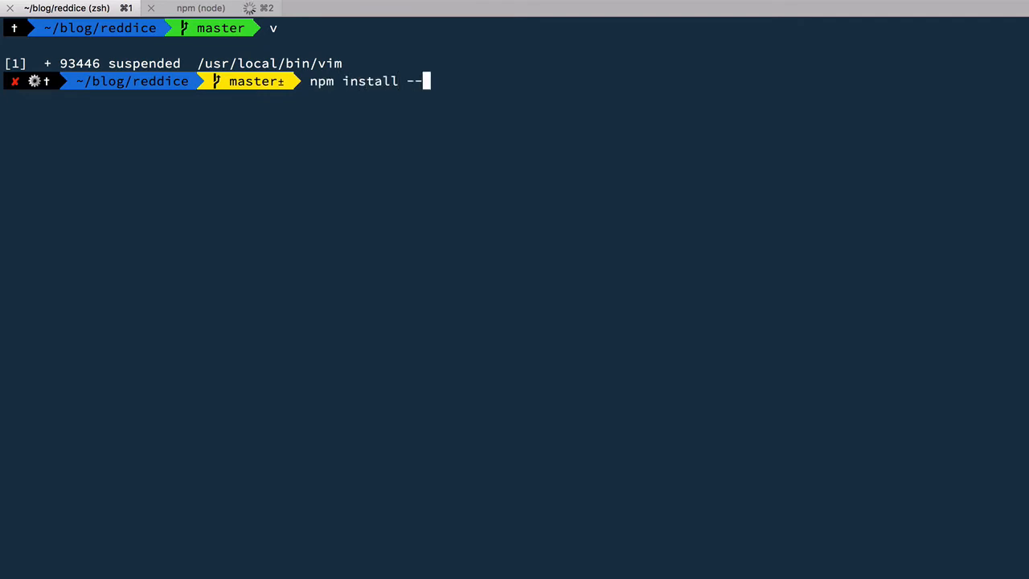
{"action": "type", "text": "save blue"}
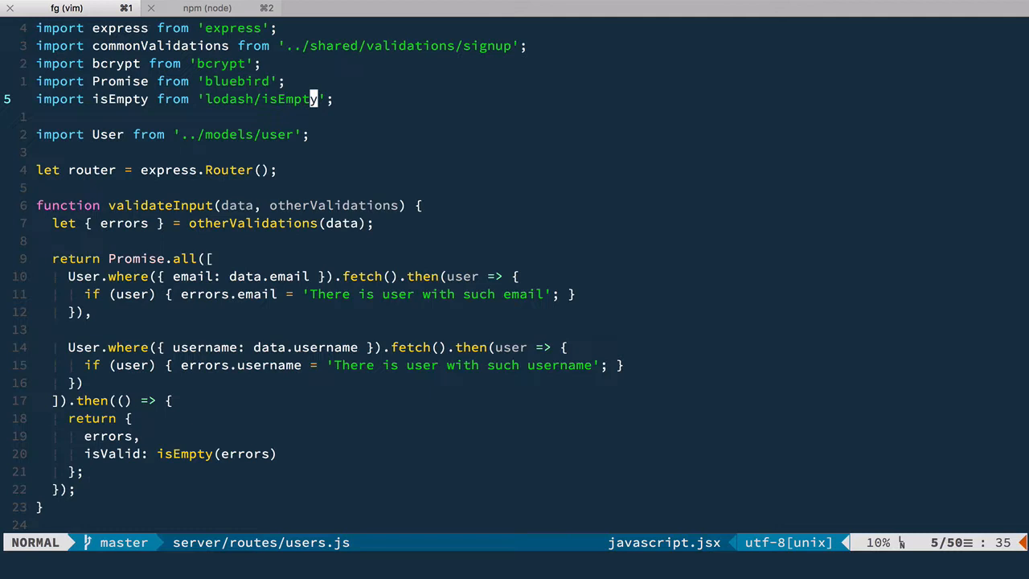
{"action": "scroll", "scroll_direction": "down", "scroll_amount": 3}
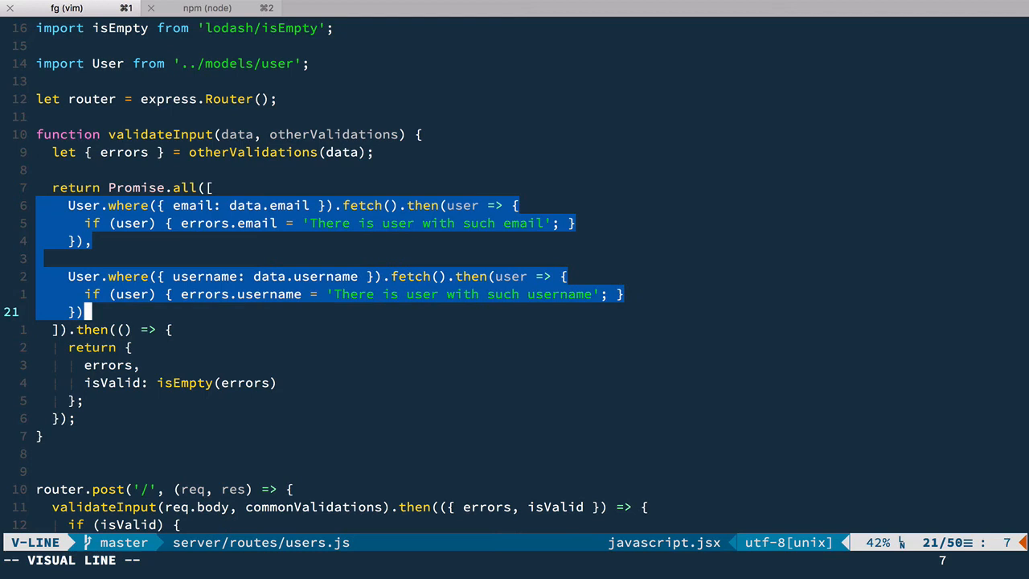
{"action": "key", "text": "Escape"}
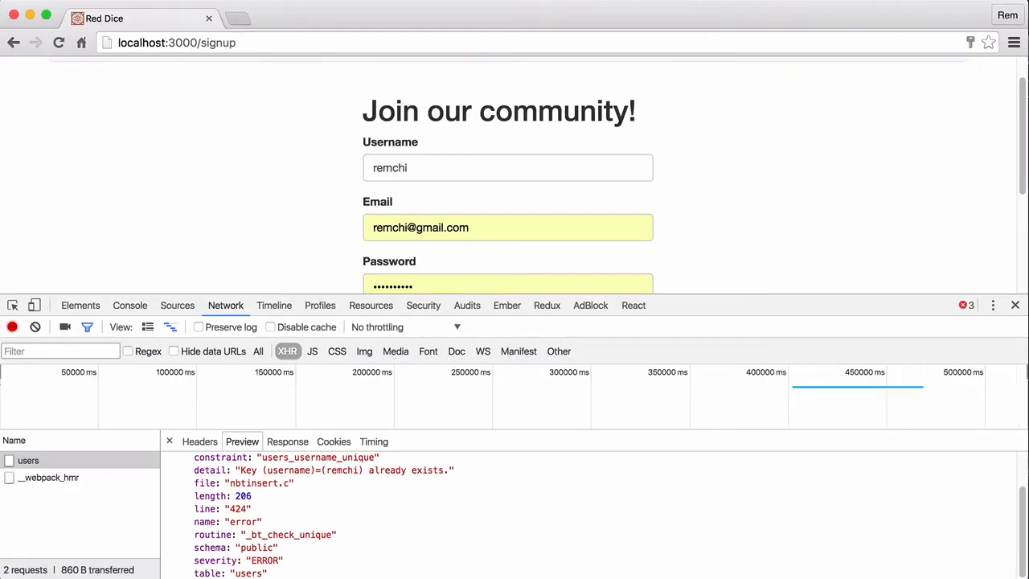
Step: Resubmit the signup form using the already-registered username and email
{"action": "scroll", "scroll_direction": "down", "scroll_amount": 3}
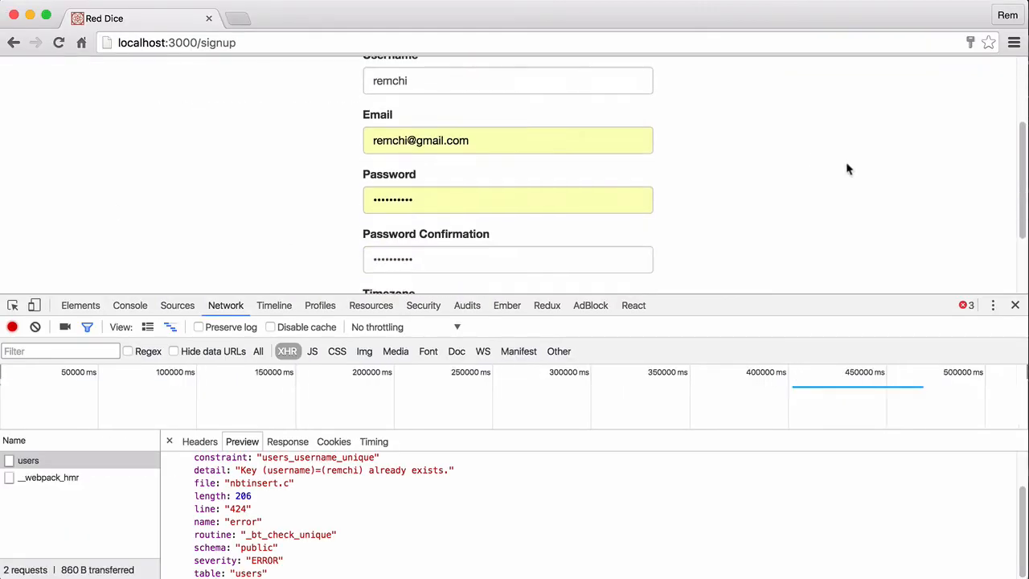
{"action": "scroll", "scroll_direction": "down", "scroll_amount": 3}
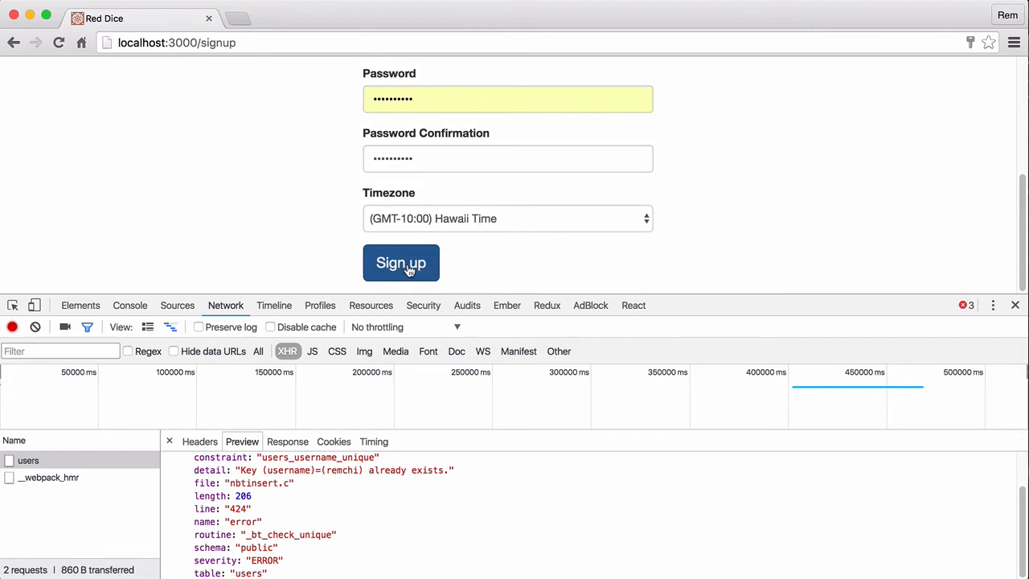
{"action": "left_click", "coordinate": [400, 263]}
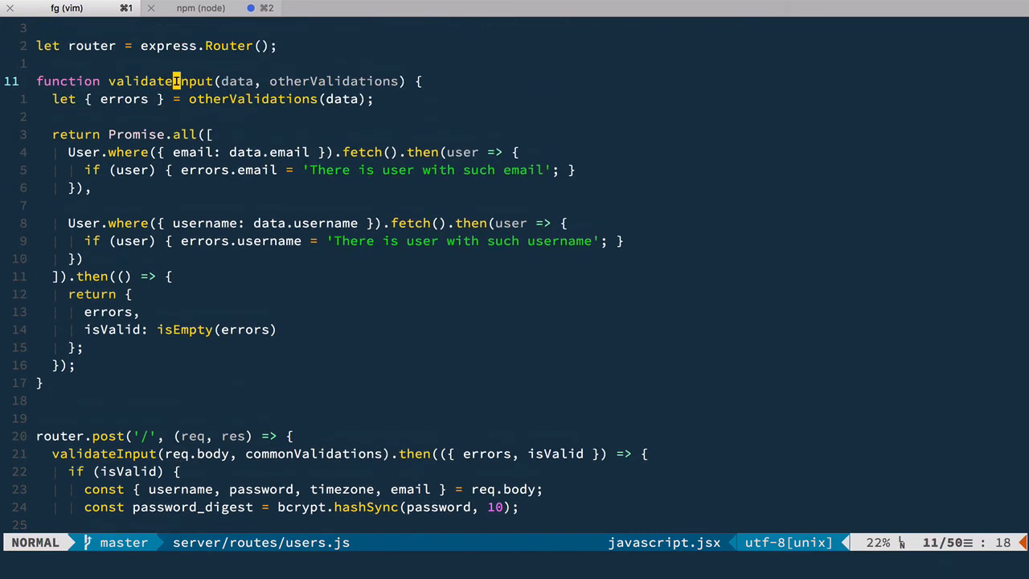
Step: Return a single User.query with where email and orWhere username, fetching into a user callback
{"action": "type", "text": "return U"}
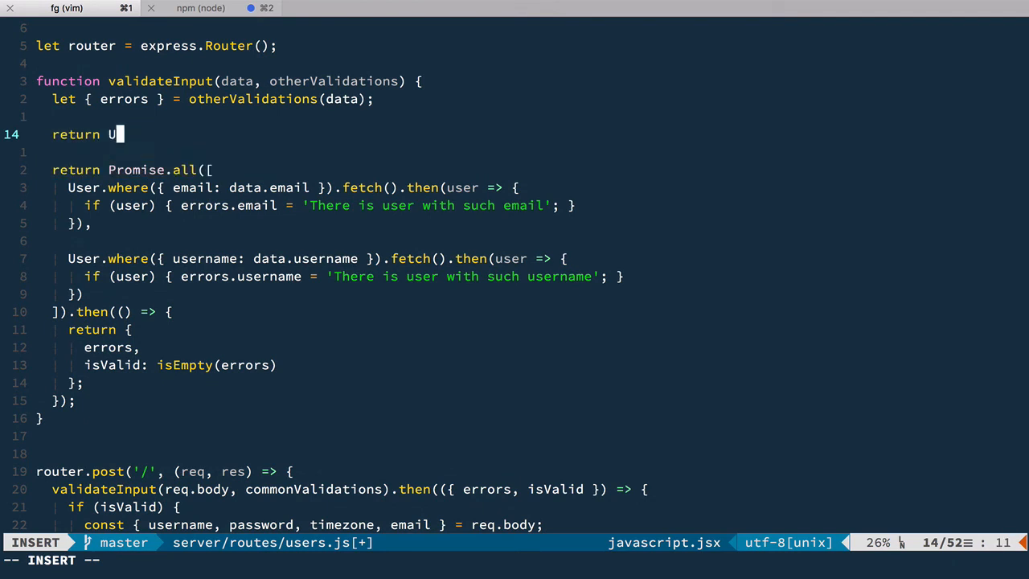
{"action": "type", "text": "ser.query({"}
{"action": "type", "text": "where: {  "}
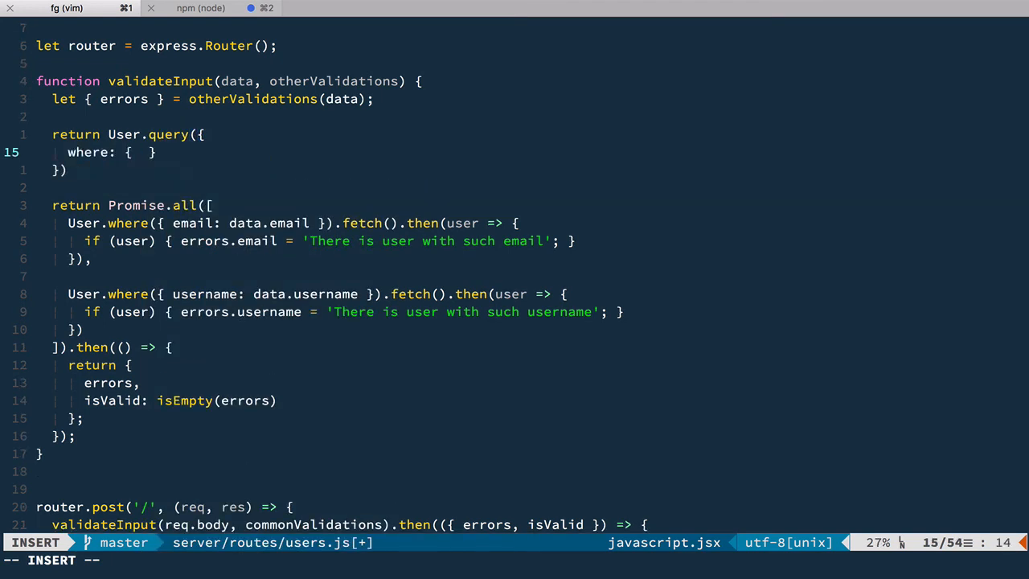
{"action": "type", "text": "email:"}
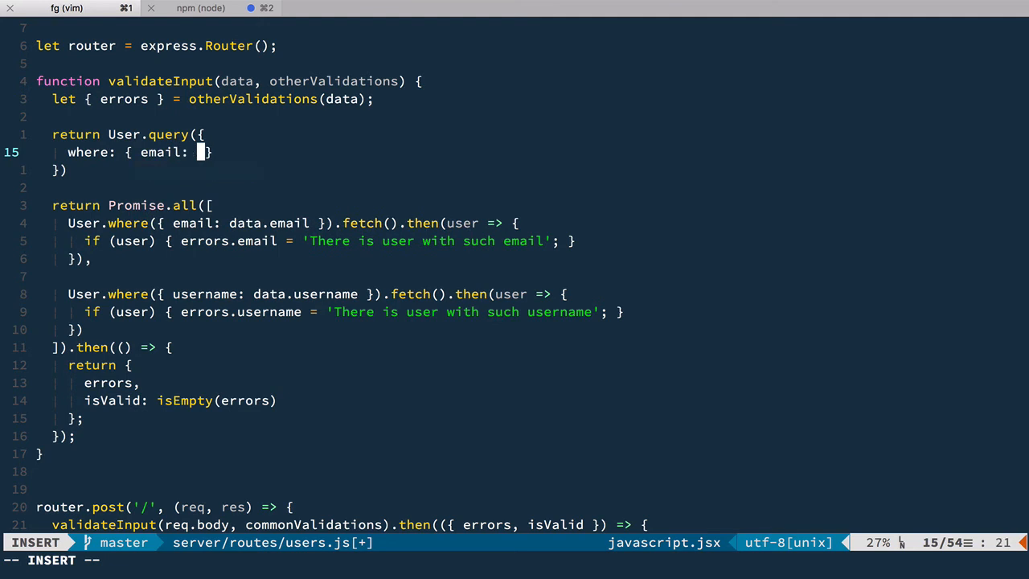
{"action": "type", "text": "data.email"}
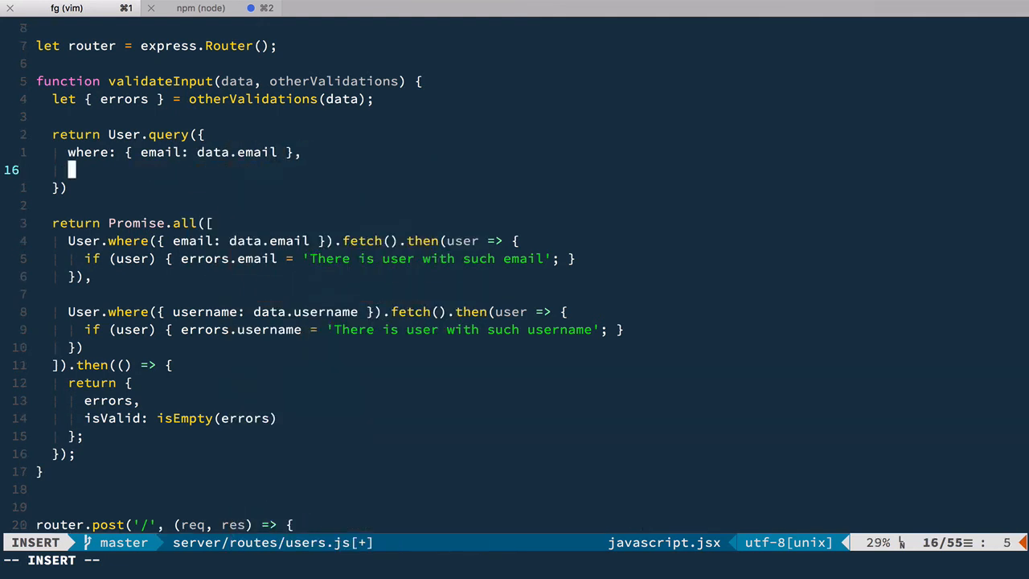
{"action": "type", "text": "orWhere: { username: data.username"}
{"action": "left_click", "coordinate": [56, 187]}
{"action": "type", "text": ".fetch("}
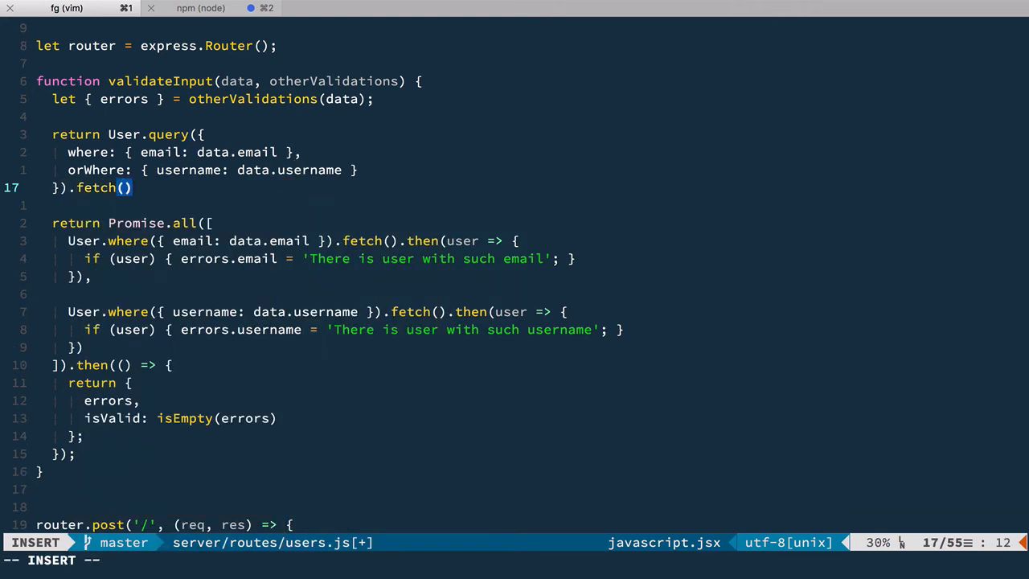
{"action": "type", "text": ".then"}
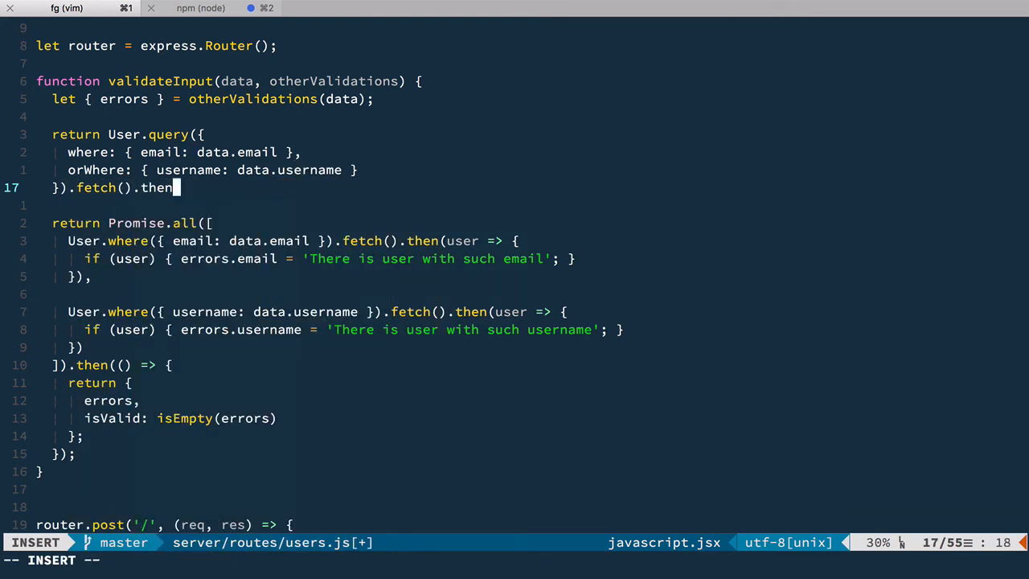
{"action": "type", "text": "(user => )"}
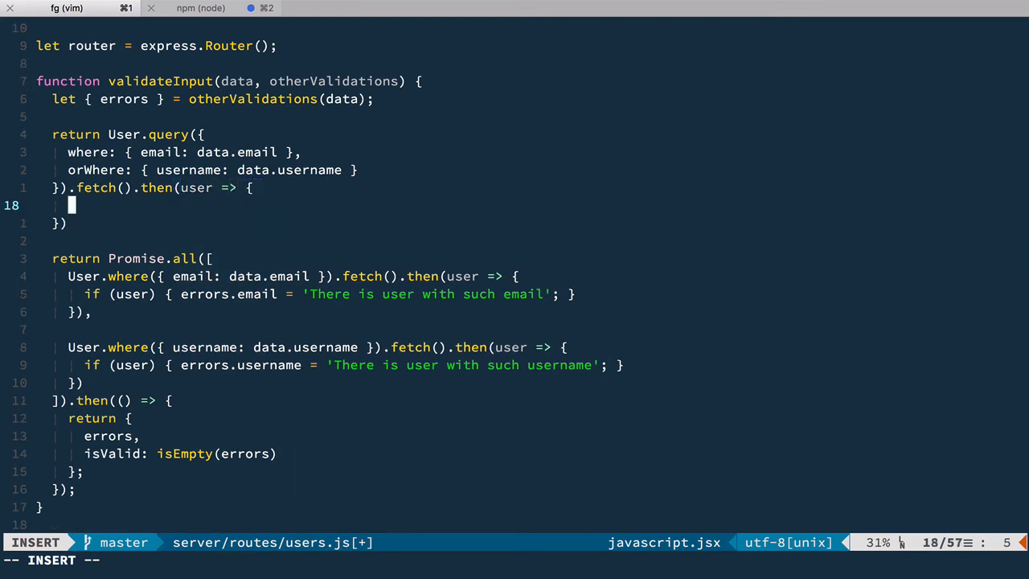
Step: Check user.get('username') and user.get('email') matches to set the username and email errors
{"action": "type", "text": "if (user) {"}
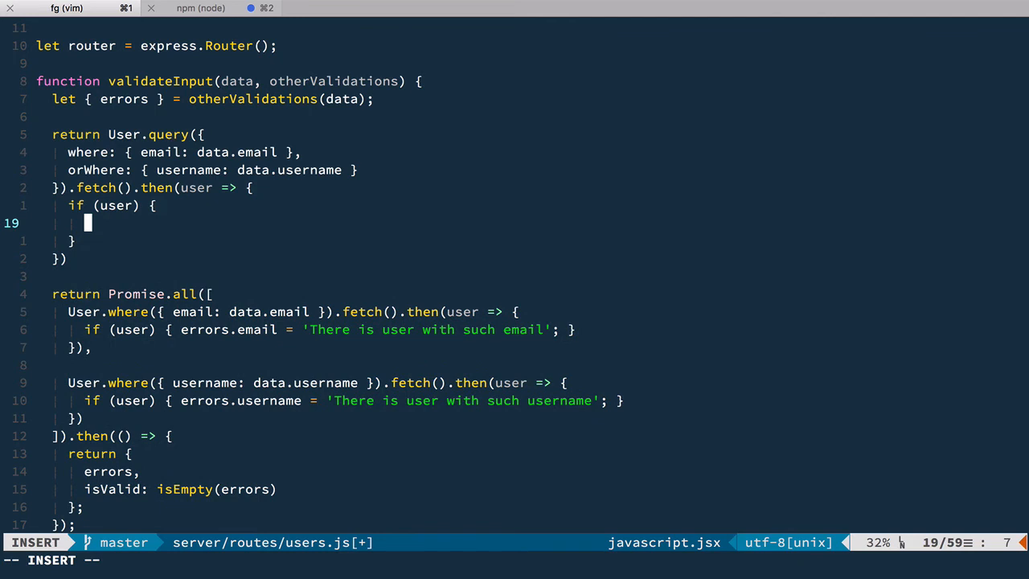
{"action": "type", "text": "if ()"}
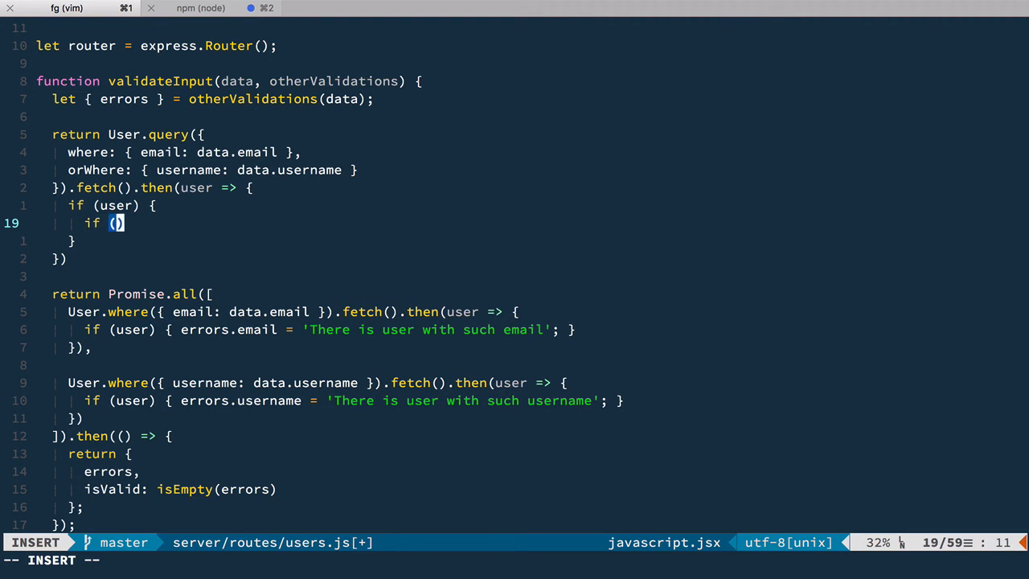
{"action": "type", "text": "user.get('u'"}
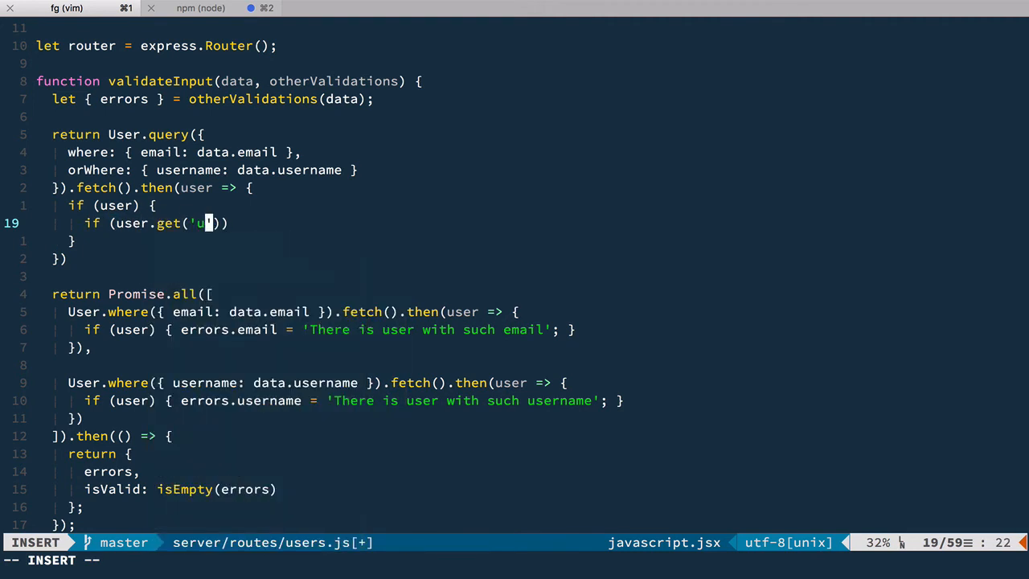
{"action": "type", "text": "sername"}
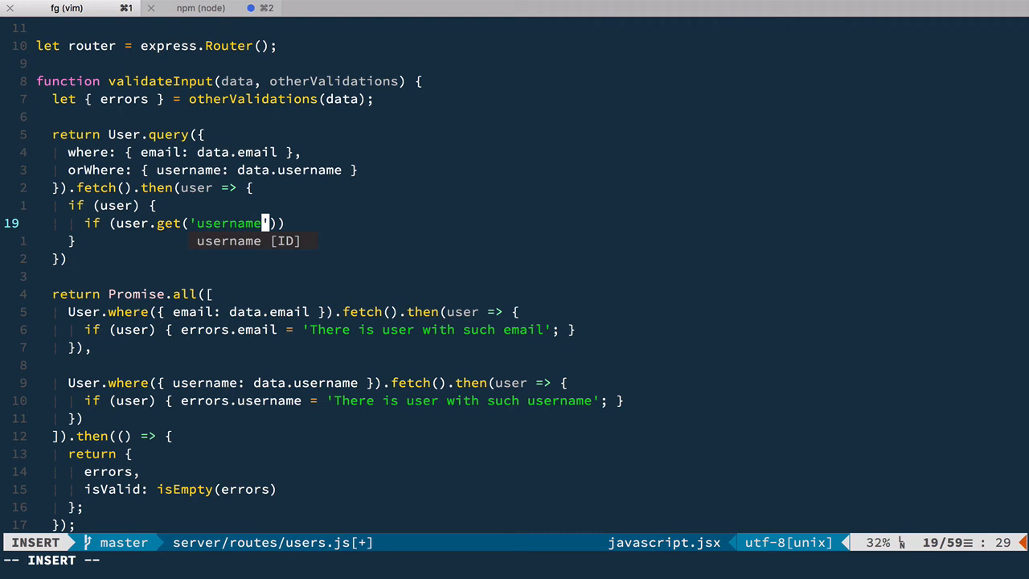
{"action": "type", "text": ")"}
{"action": "type", "text": "errors."}
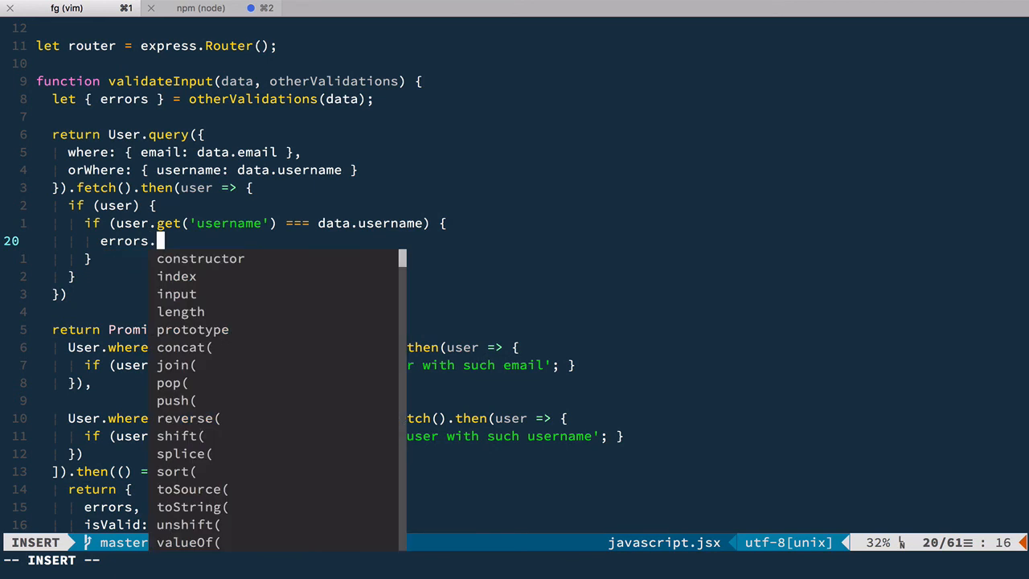
{"action": "type", "text": "username = 'There is user with such username';"}
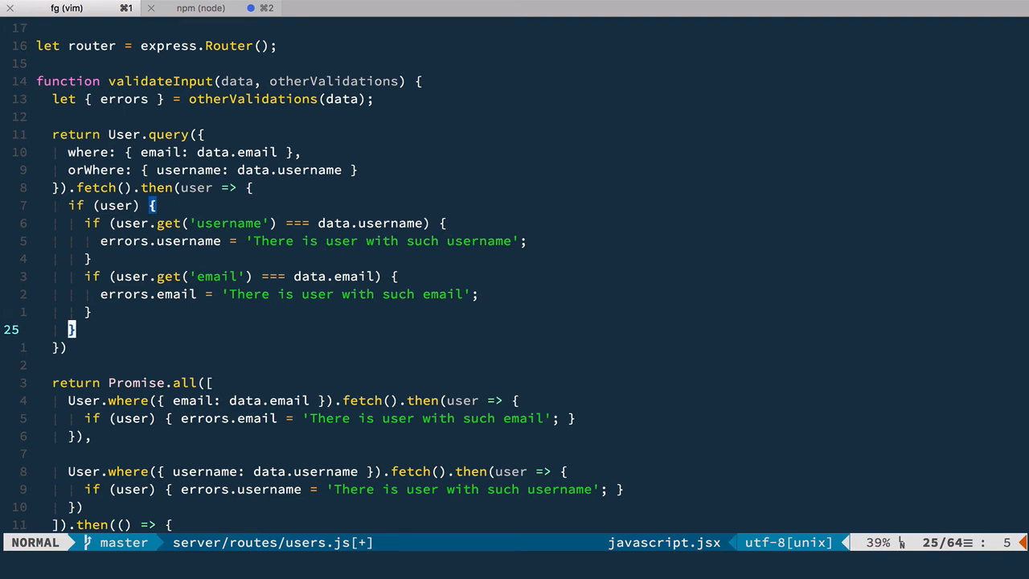
Step: Delete the Promise.all block, return errors and isValid from the query callback, and save
{"action": "scroll", "scroll_direction": "down", "scroll_amount": 3}
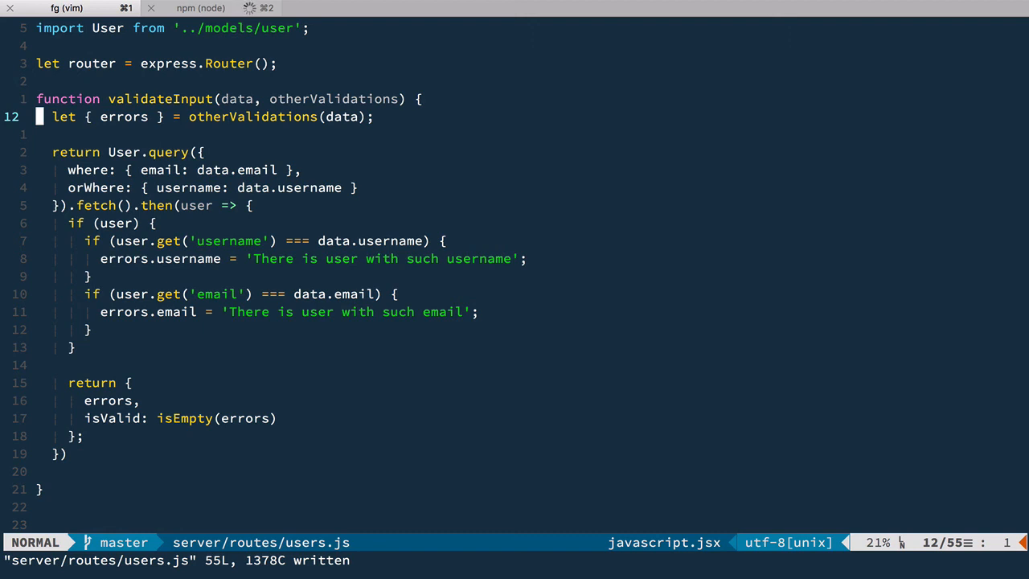
{"action": "key", "text": "V"}
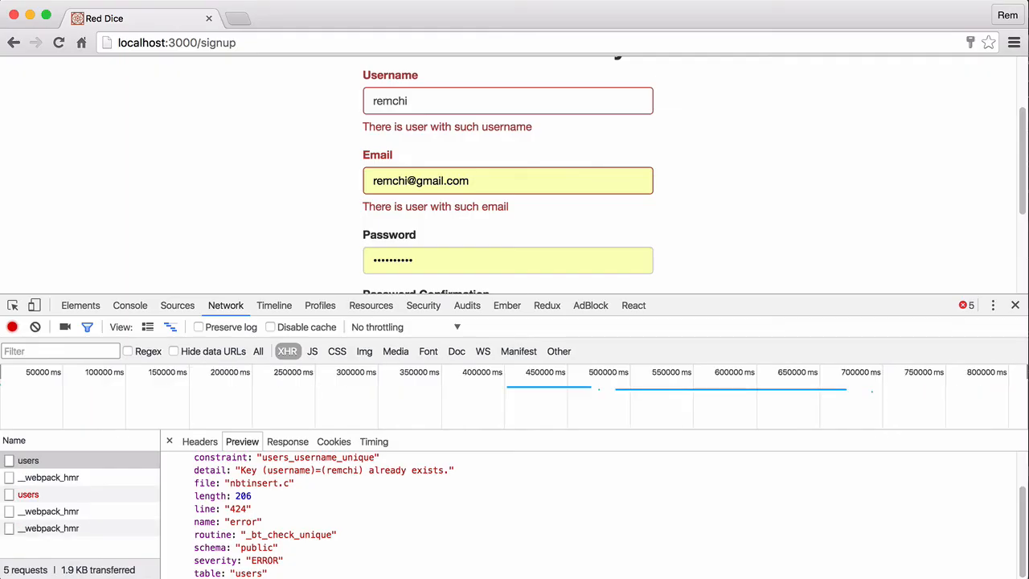
Step: Resubmit signup to see username- and email-taken errors, then edit and restore the username
{"action": "scroll", "scroll_direction": "down", "scroll_amount": 3}
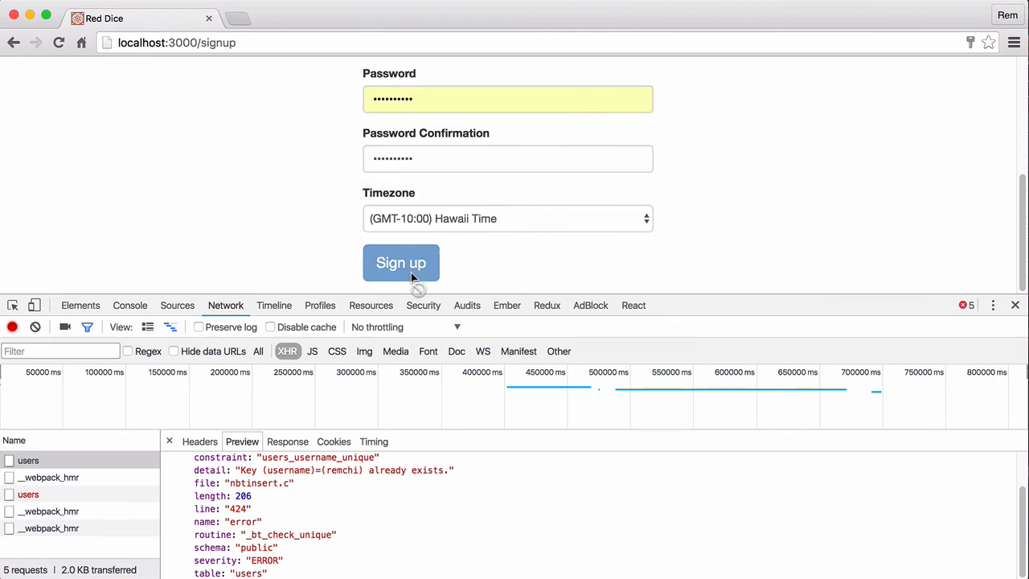
{"action": "left_click", "coordinate": [400, 263]}
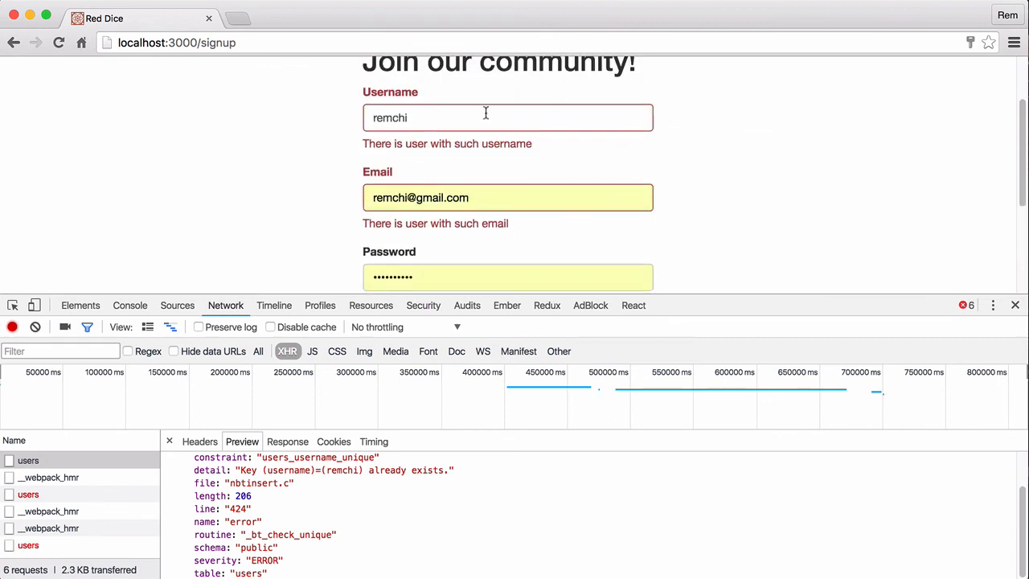
{"action": "scroll", "scroll_direction": "down", "scroll_amount": 3}
{"action": "type", "text": "2"}
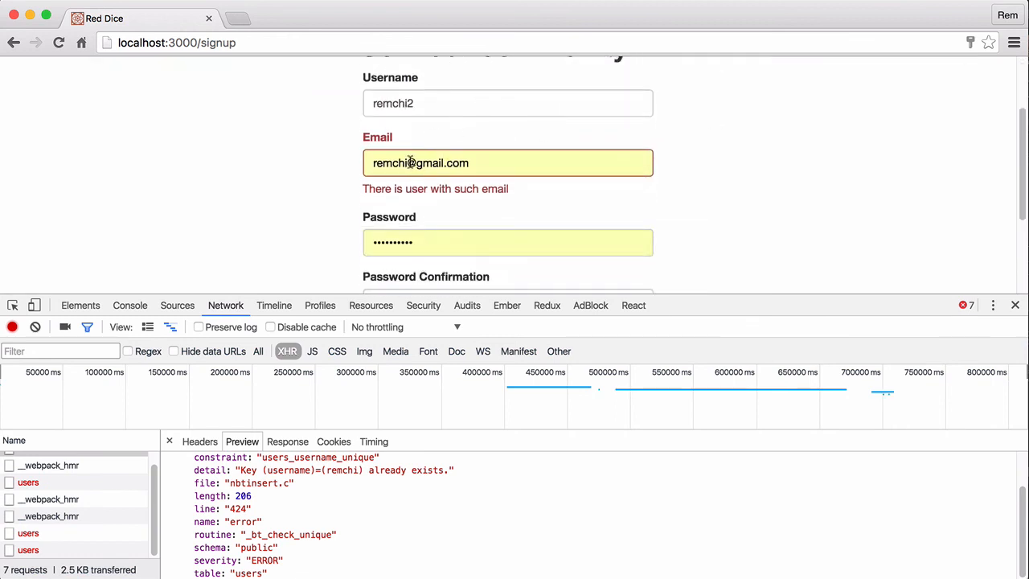
{"action": "key", "text": "Backspace"}
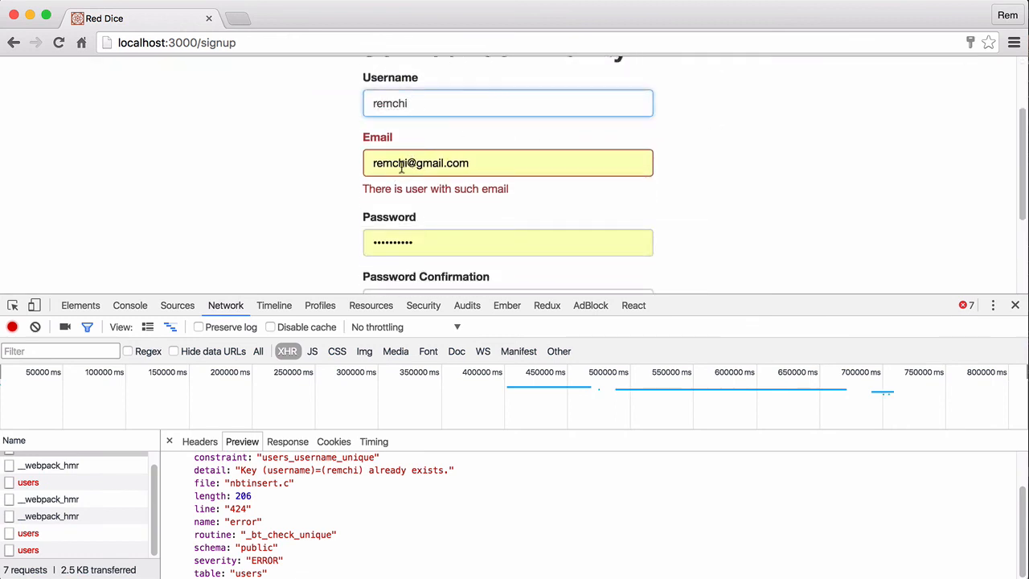